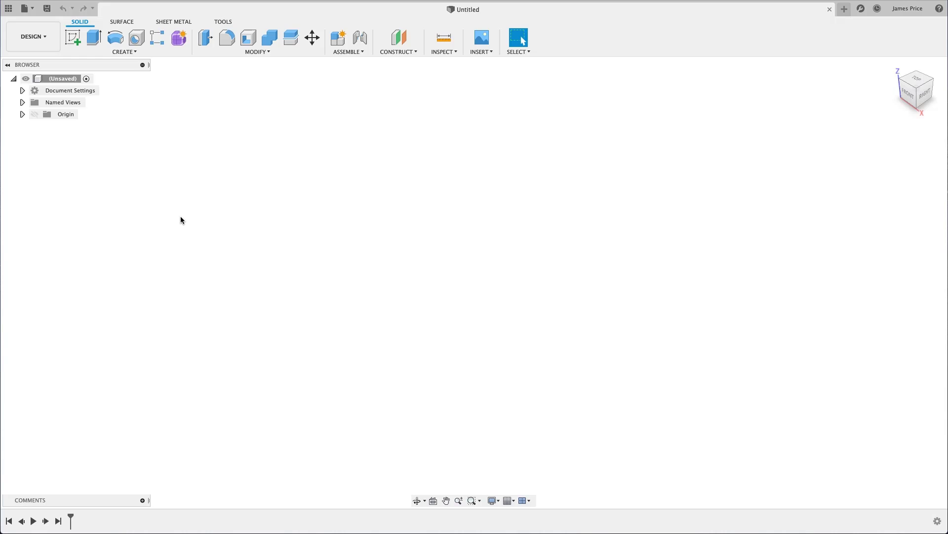
Start the sketch command so the origin planes appear in the empty design.
click(72, 37)
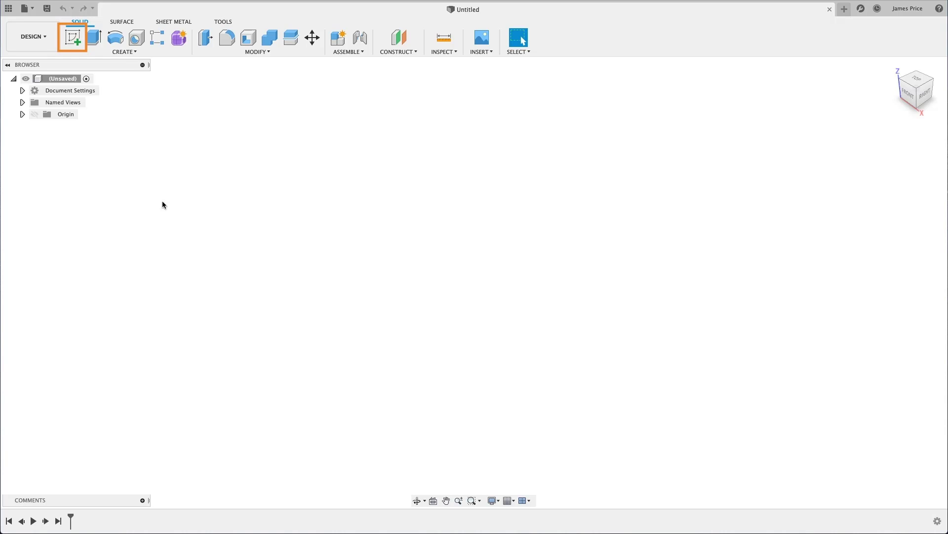
mouse_move(71, 38)
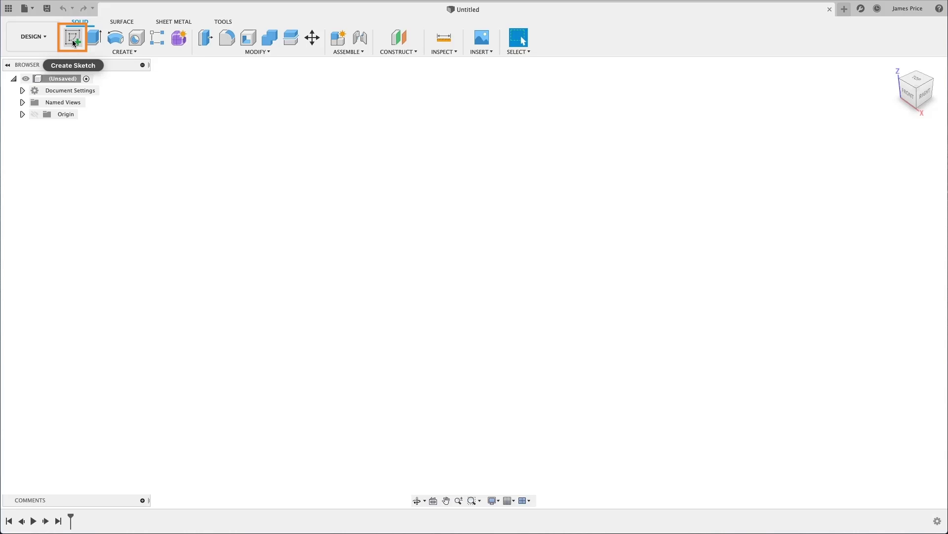
mouse_move(72, 38)
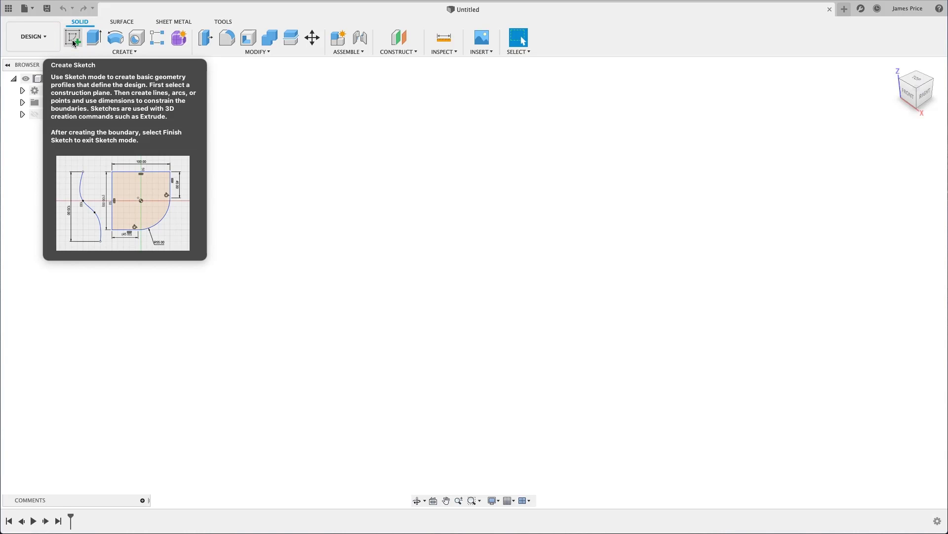
click(72, 37)
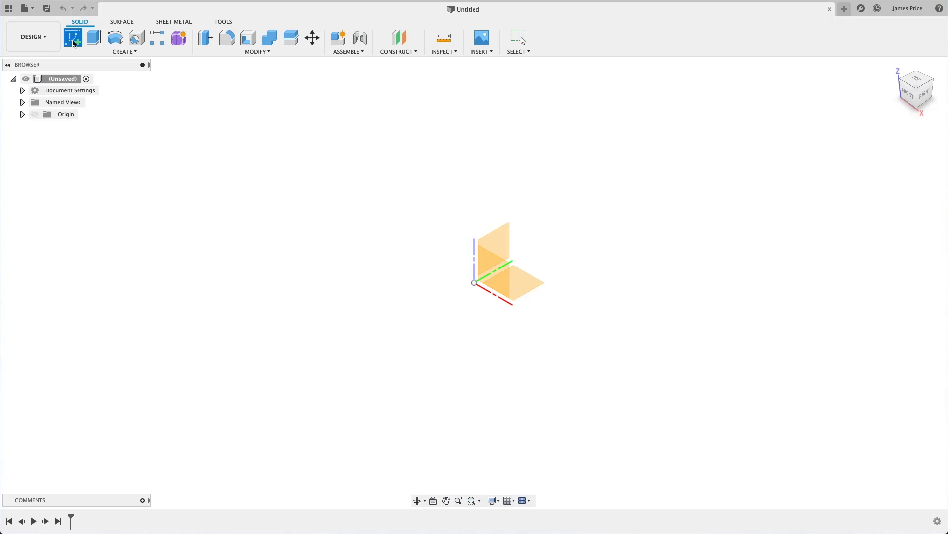
Choose the front (XZ) plane and enter sketch mode on it.
click(72, 37)
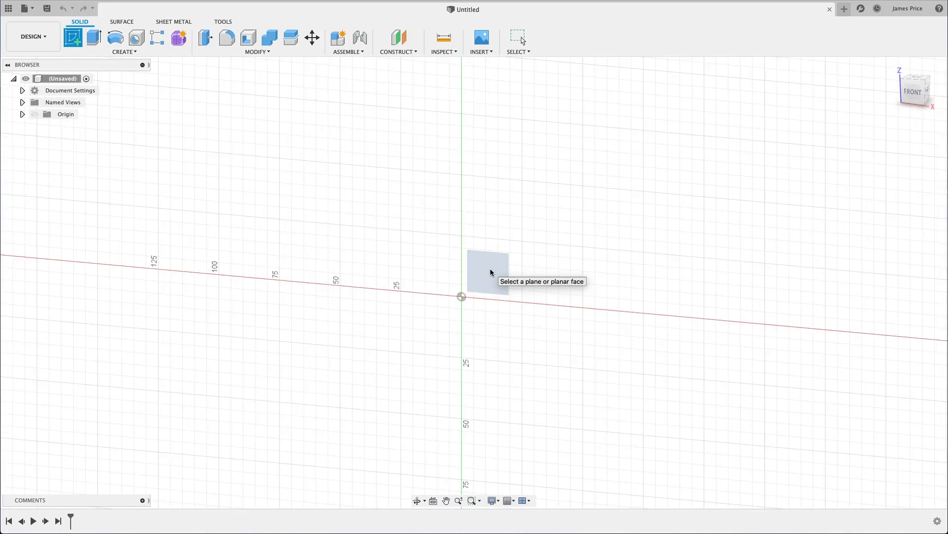
click(487, 270)
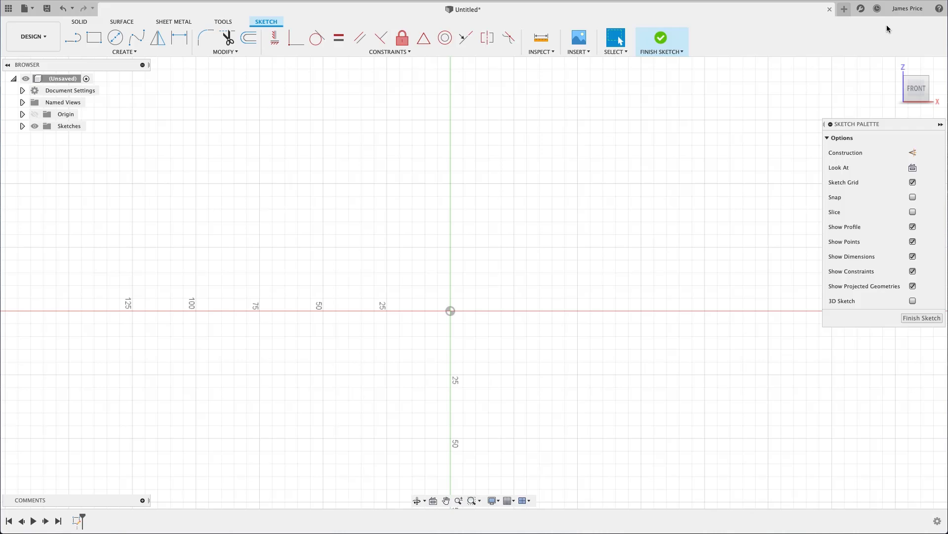
click(907, 8)
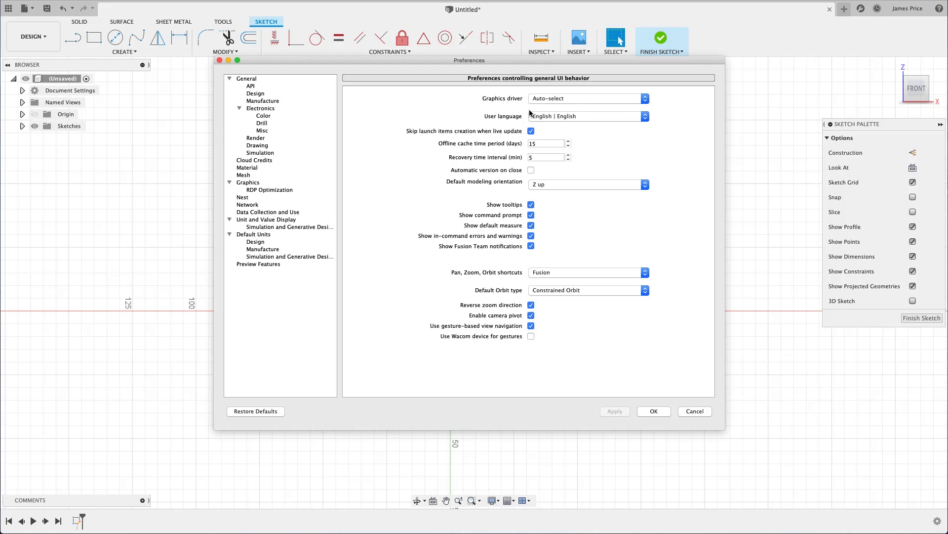
click(255, 93)
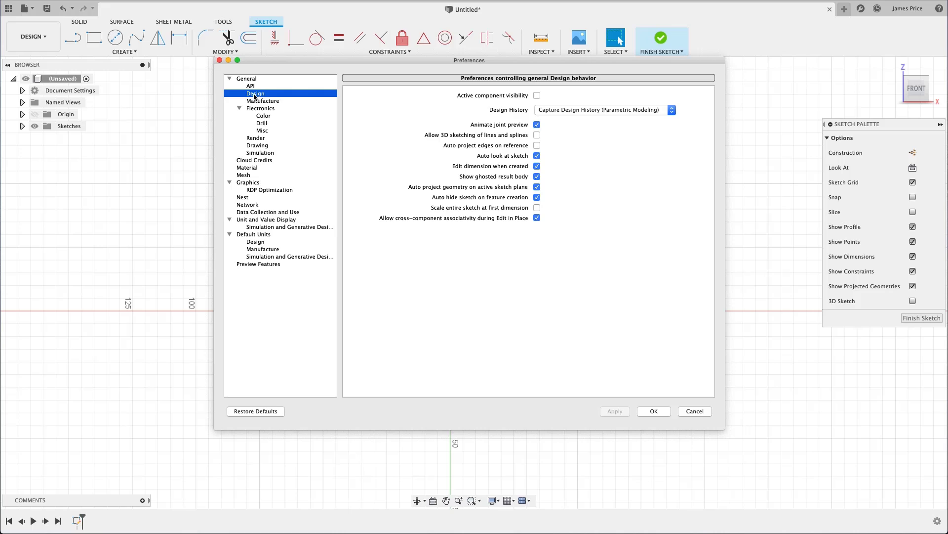
mouse_move(473, 148)
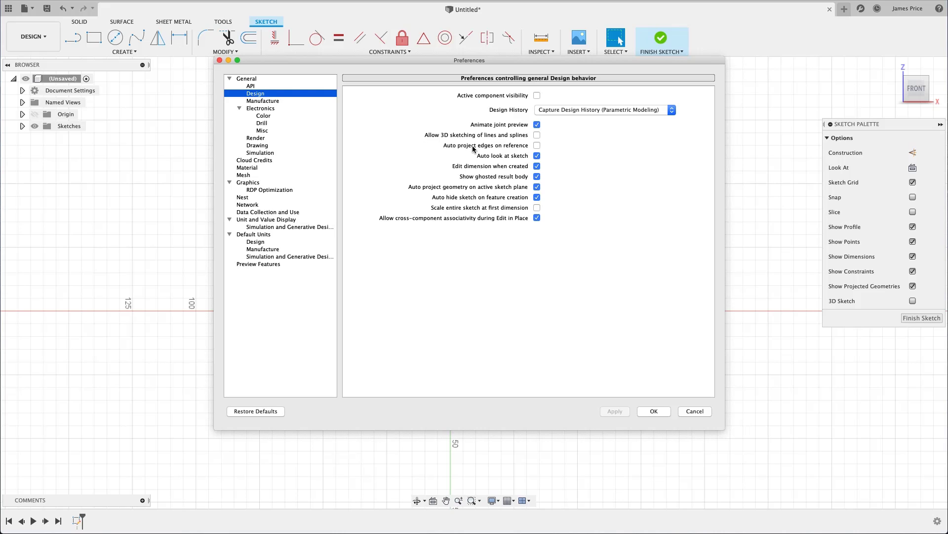
click(536, 155)
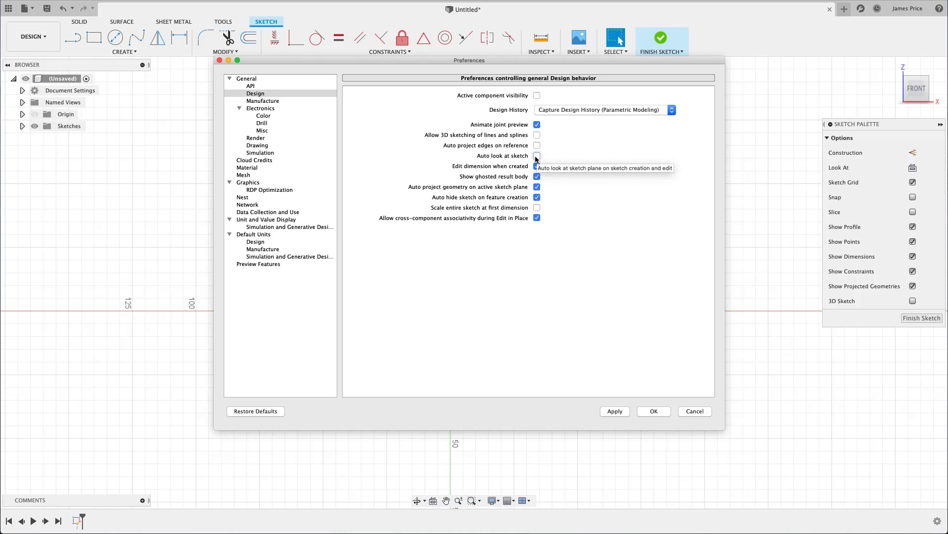
click(537, 155)
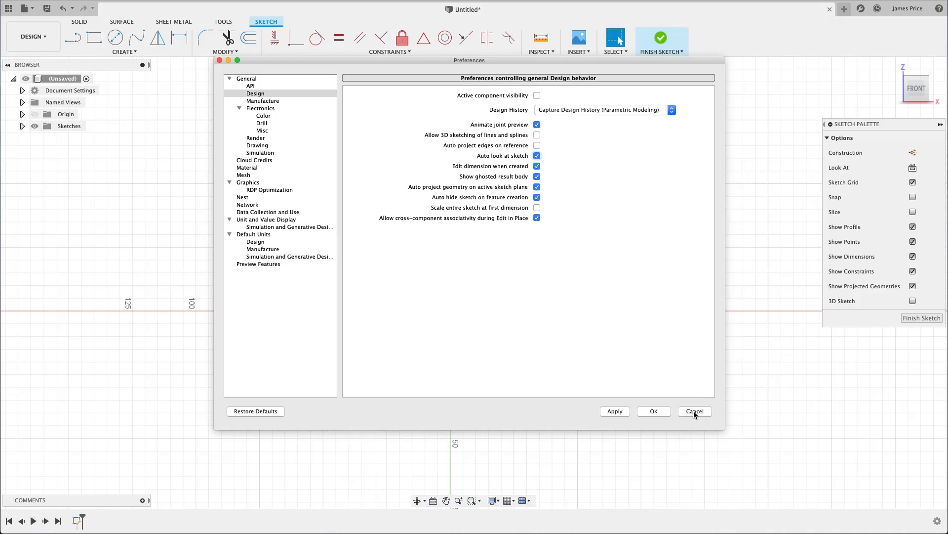
click(693, 411)
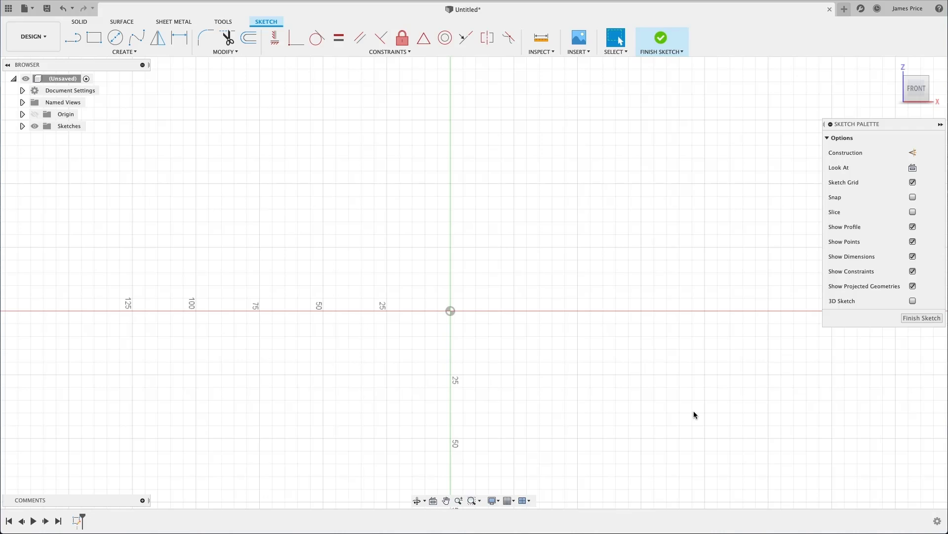
click(266, 21)
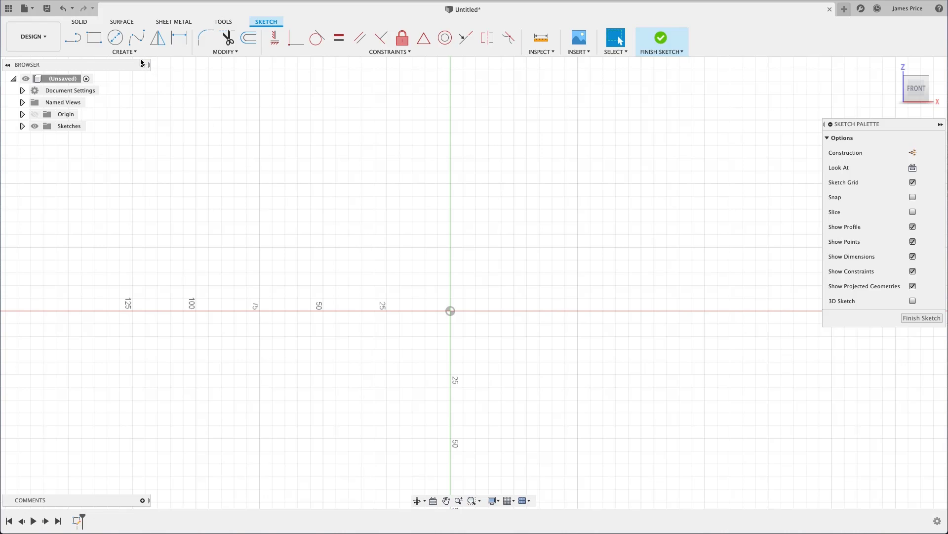
click(125, 52)
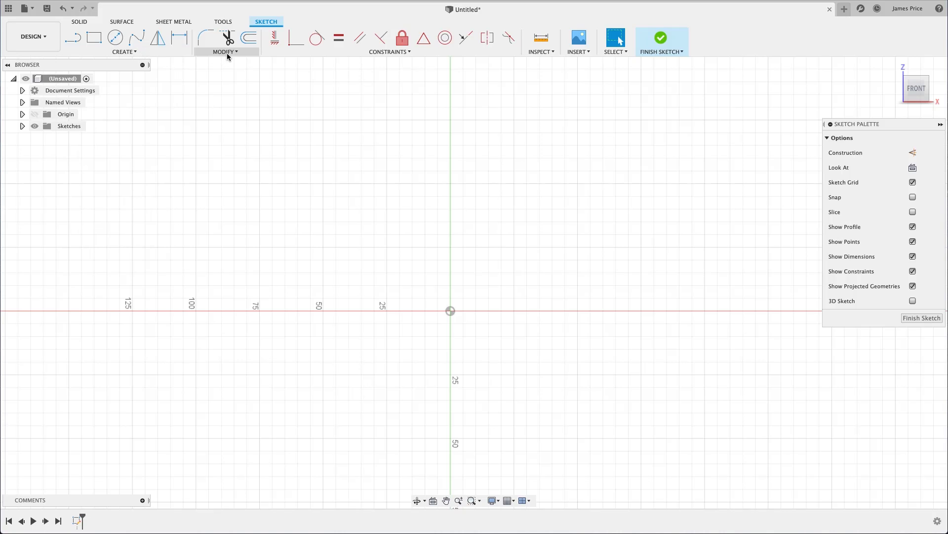
click(225, 52)
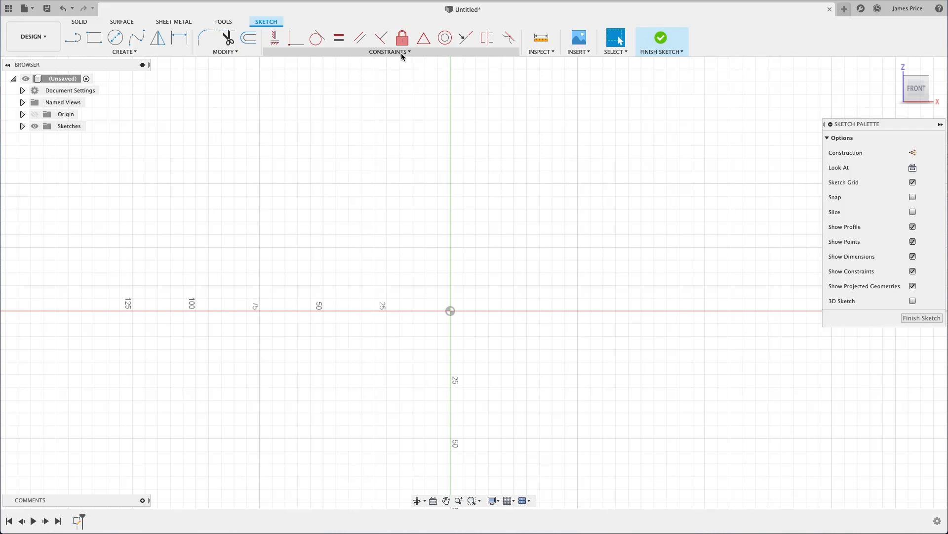
click(389, 51)
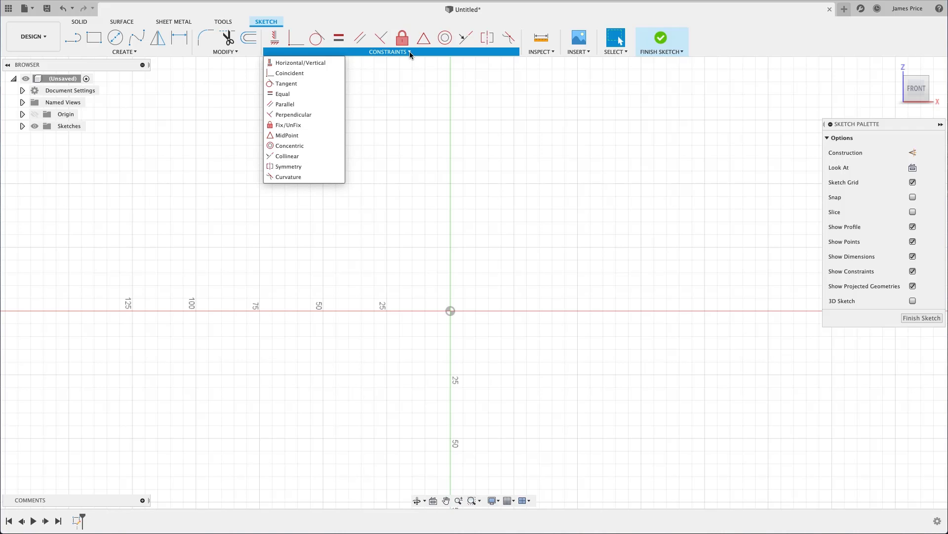
click(389, 52)
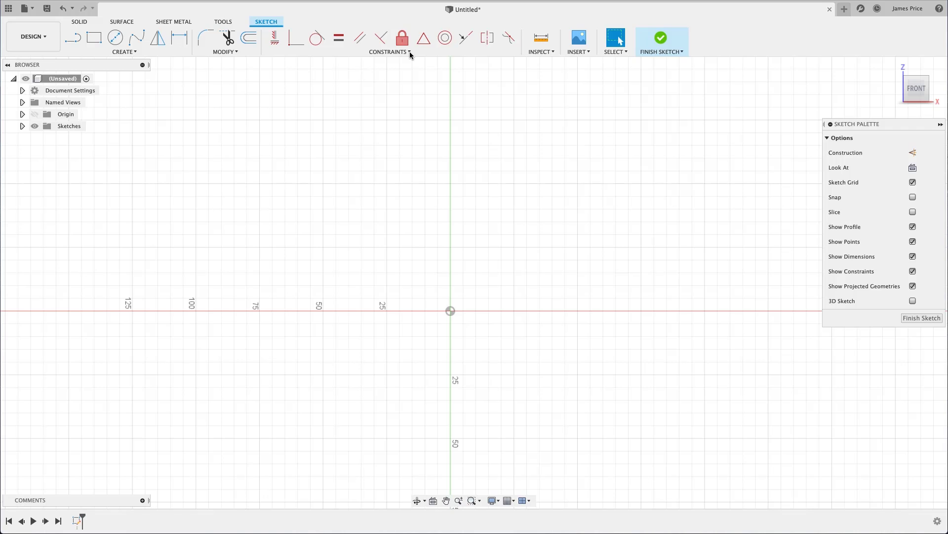
mouse_move(72, 37)
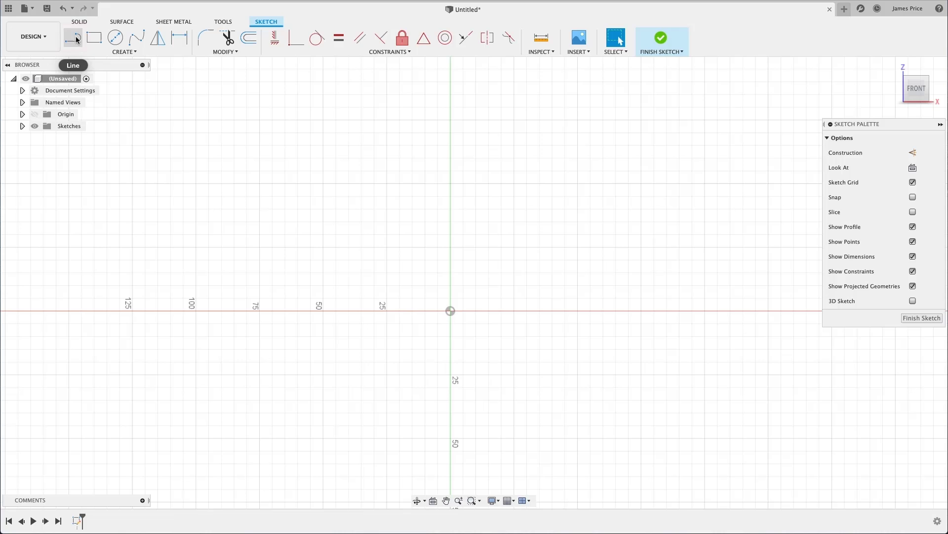
mouse_move(72, 37)
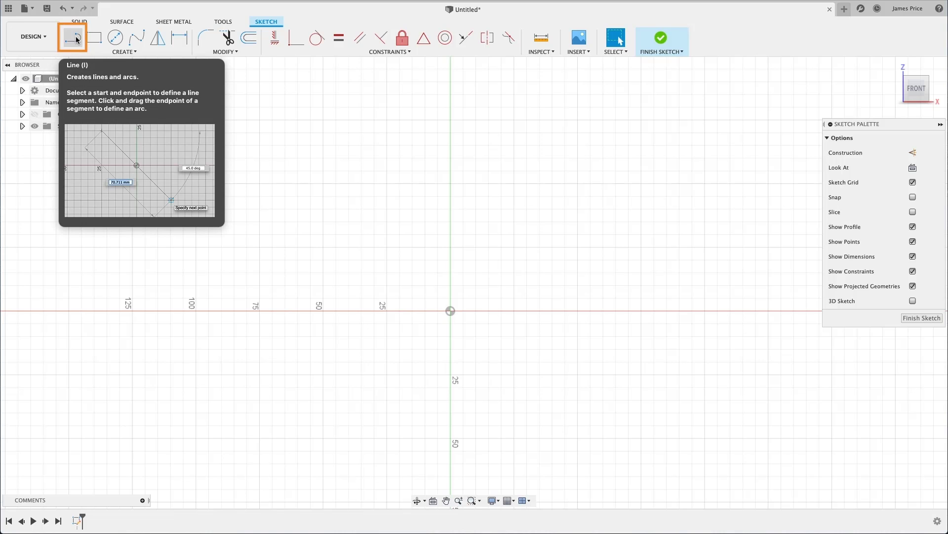
mouse_move(223, 142)
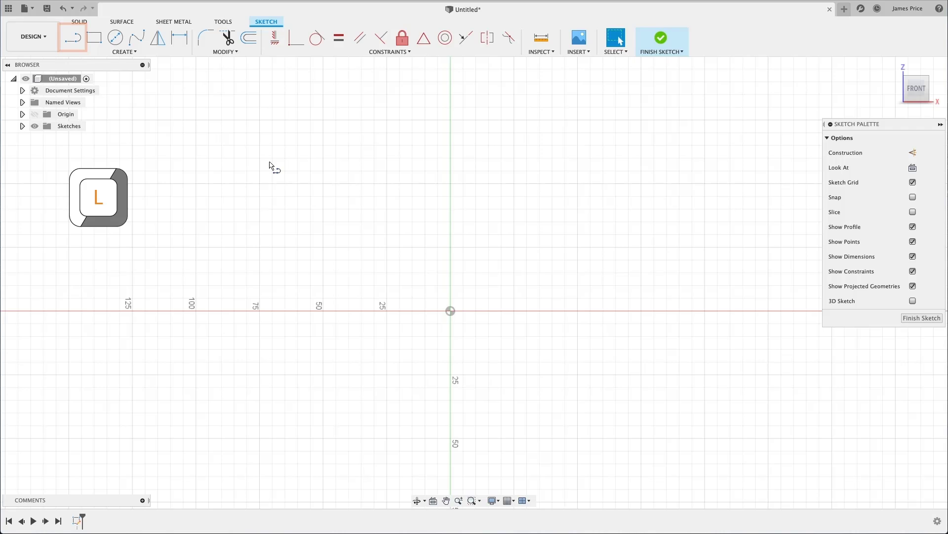
Activate the Line tool via the sketch shortcut search for 'line'.
click(72, 37)
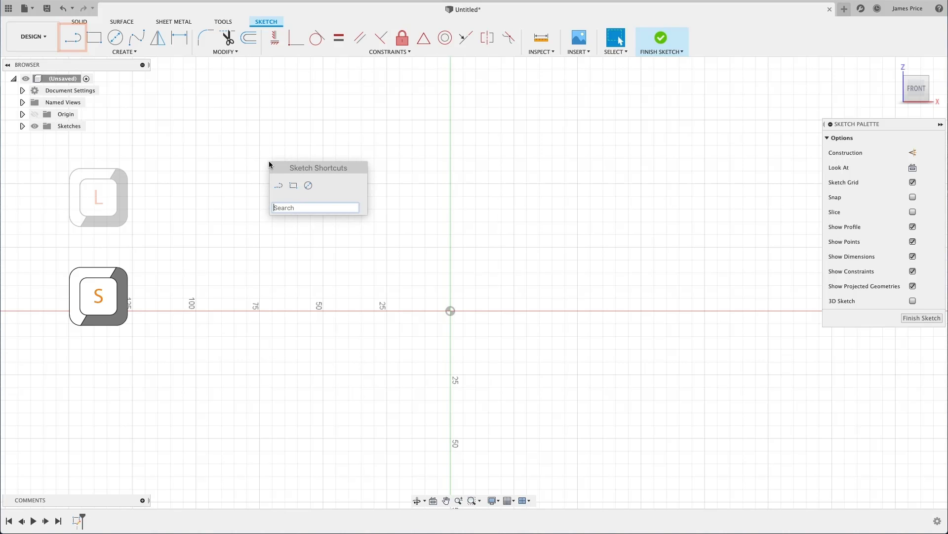
text(line)
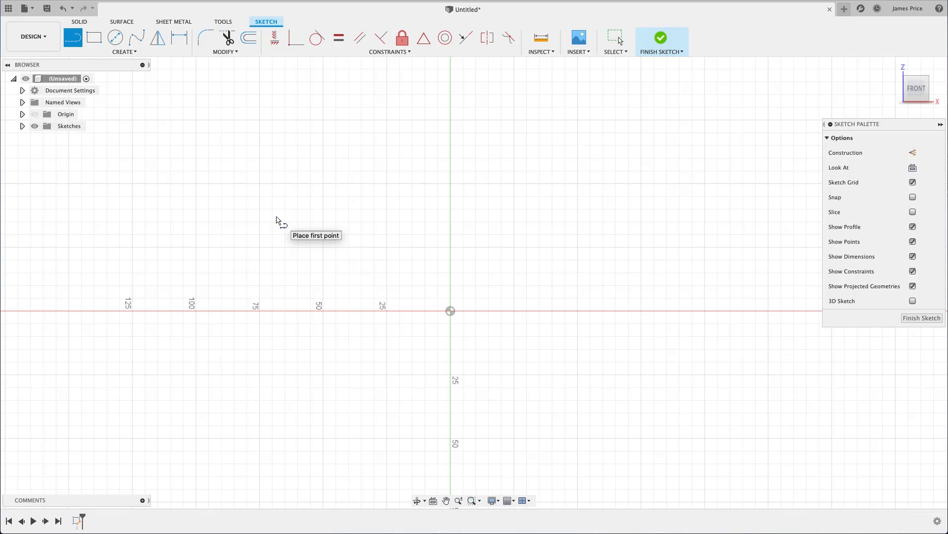
mouse_move(538, 245)
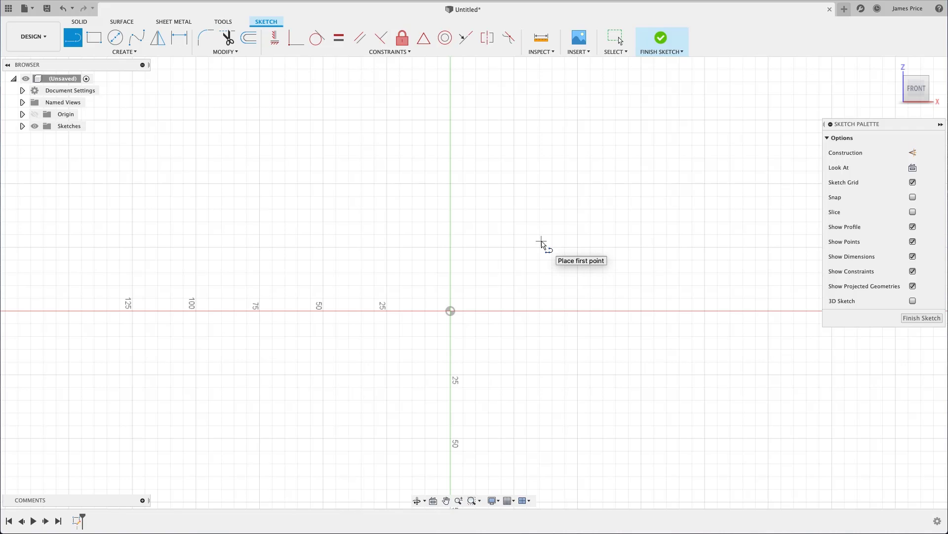
mouse_move(450, 311)
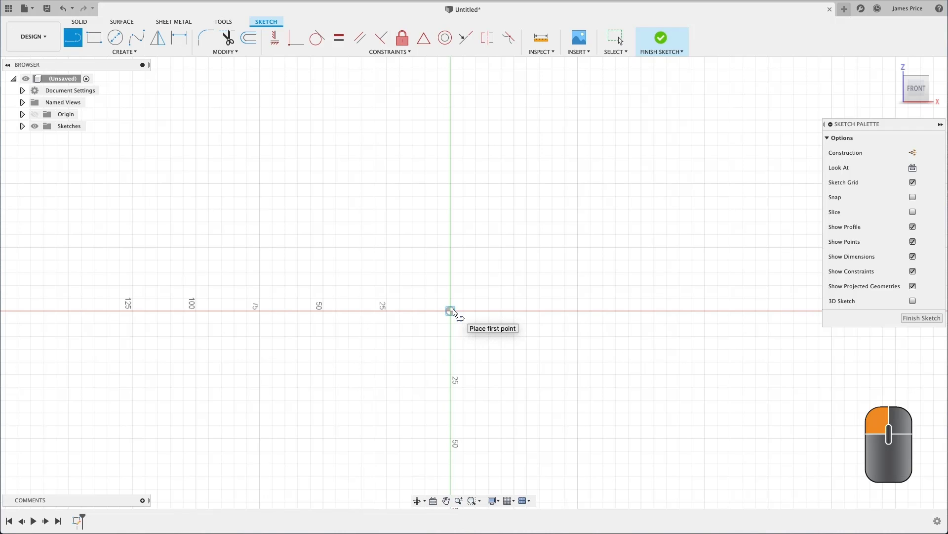
Draw a single line from the origin to a point up and to the right.
click(451, 310)
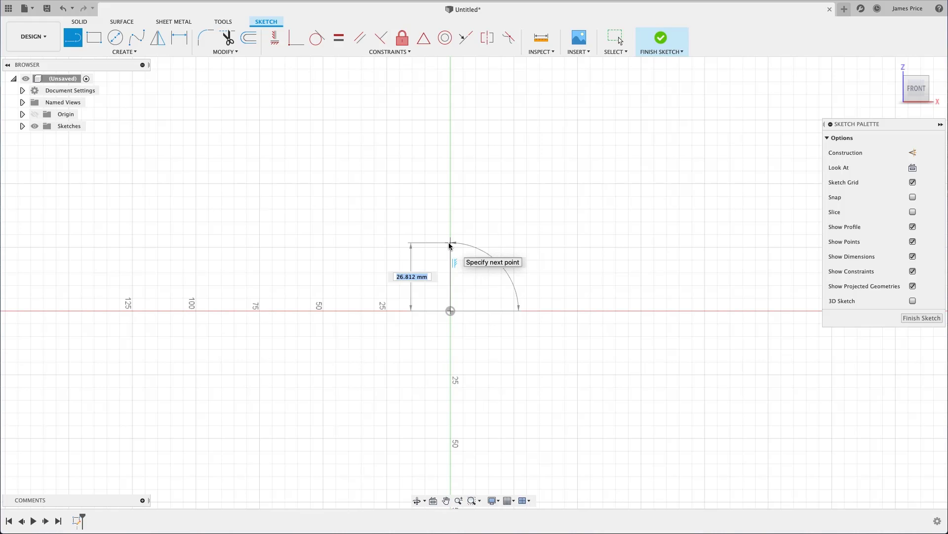
mouse_move(535, 262)
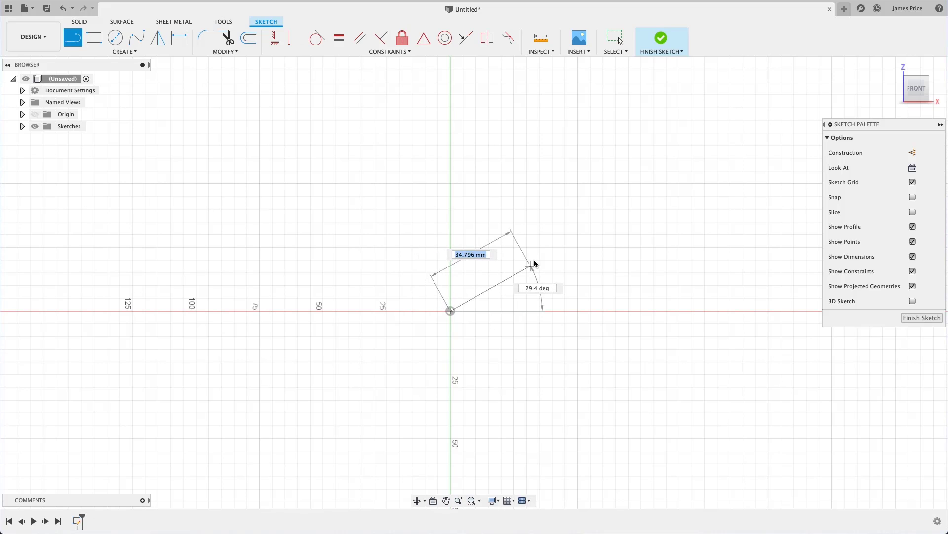
mouse_move(535, 257)
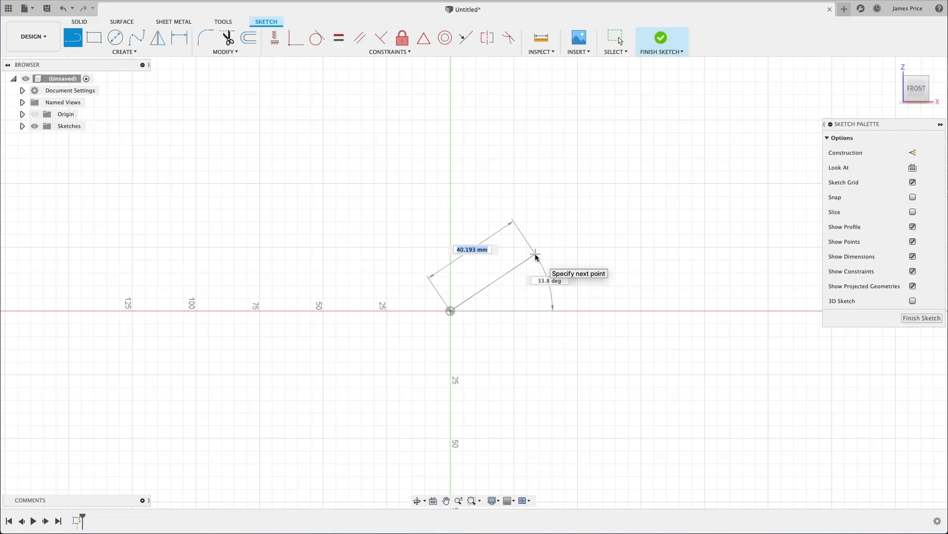
click(534, 253)
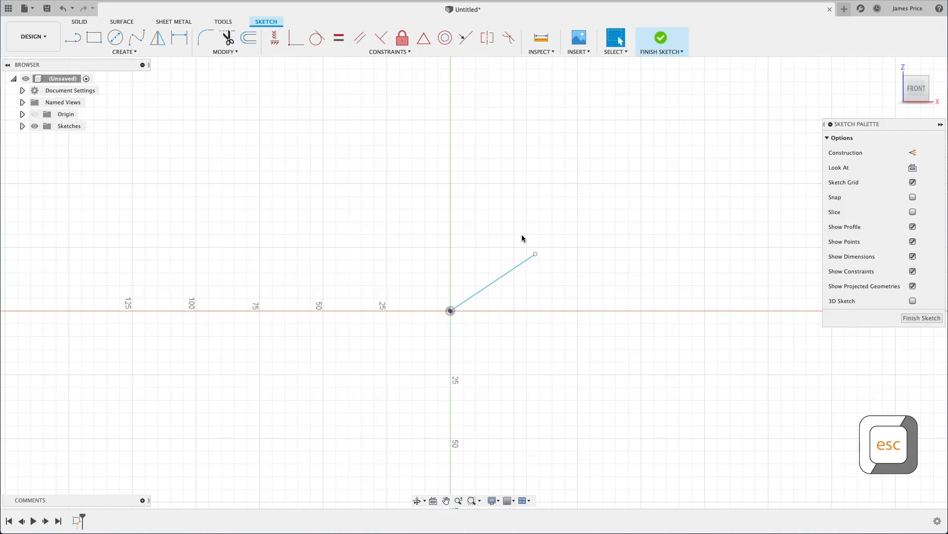
mouse_move(534, 254)
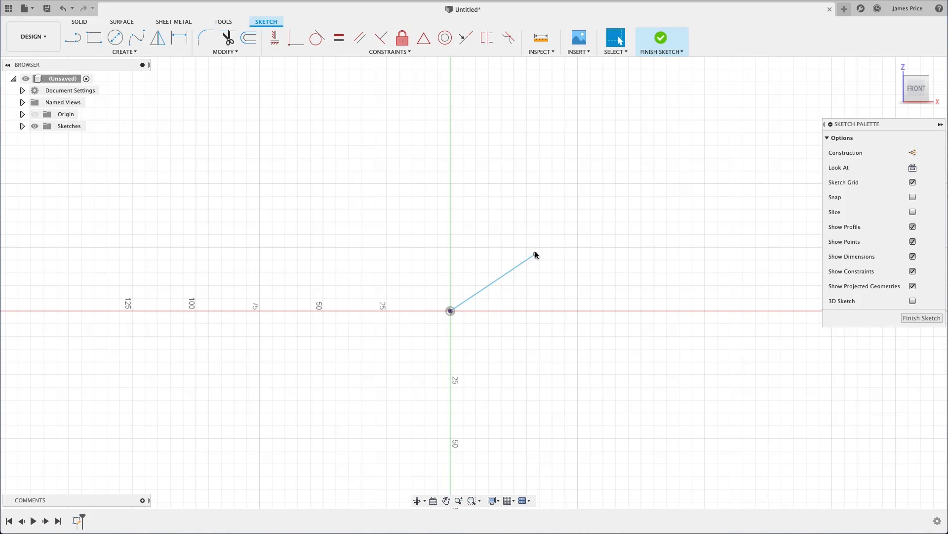
Drag the line's free end around the origin, leaving it at a shorter up-right angle.
drag(535, 254, 587, 263)
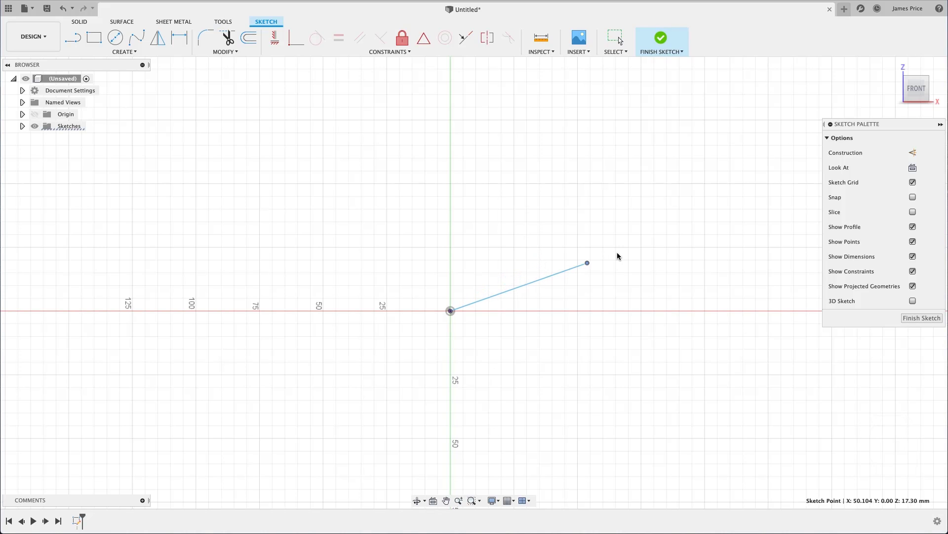
drag(586, 263, 416, 276)
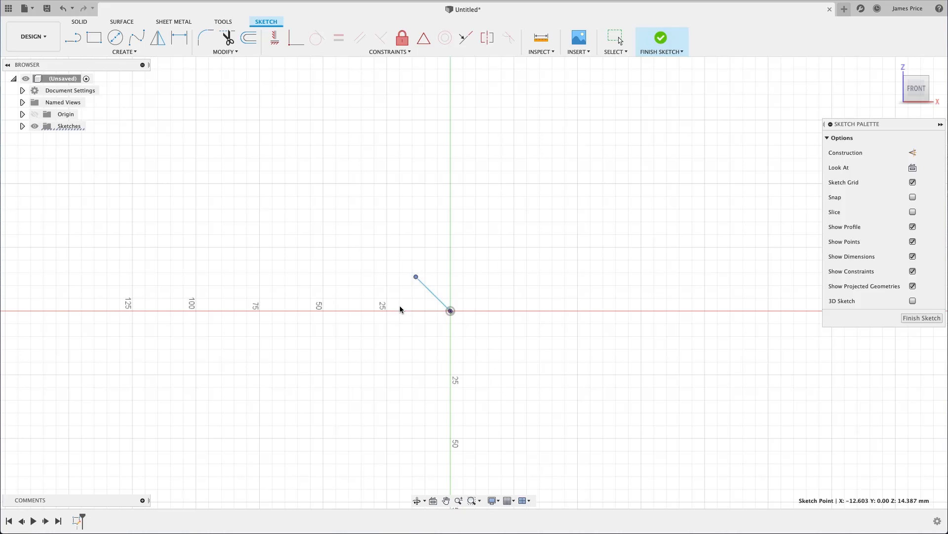
drag(416, 277, 502, 333)
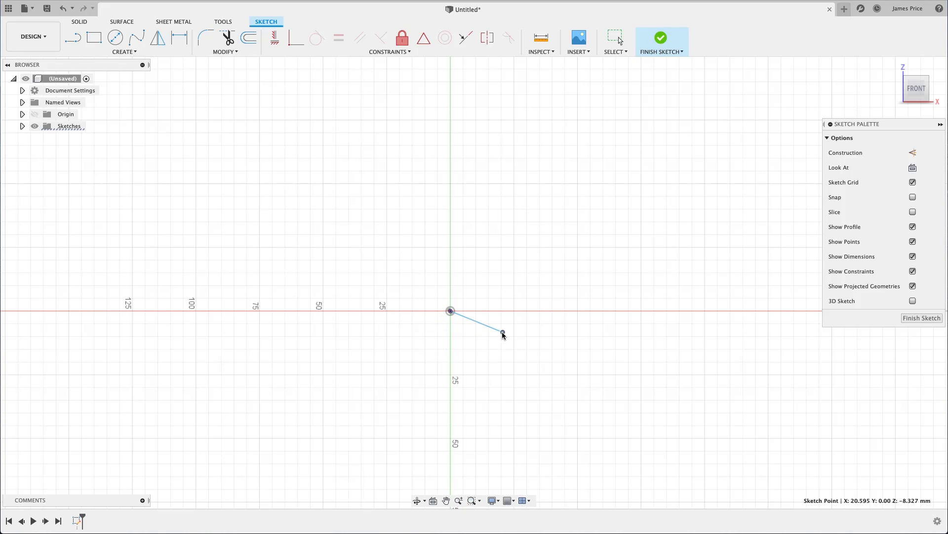
drag(501, 333, 524, 311)
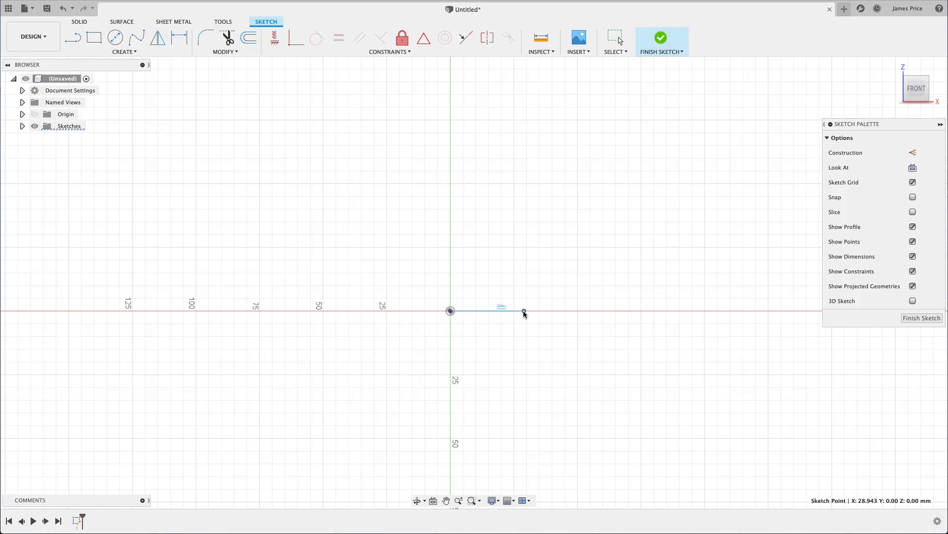
drag(524, 311, 507, 290)
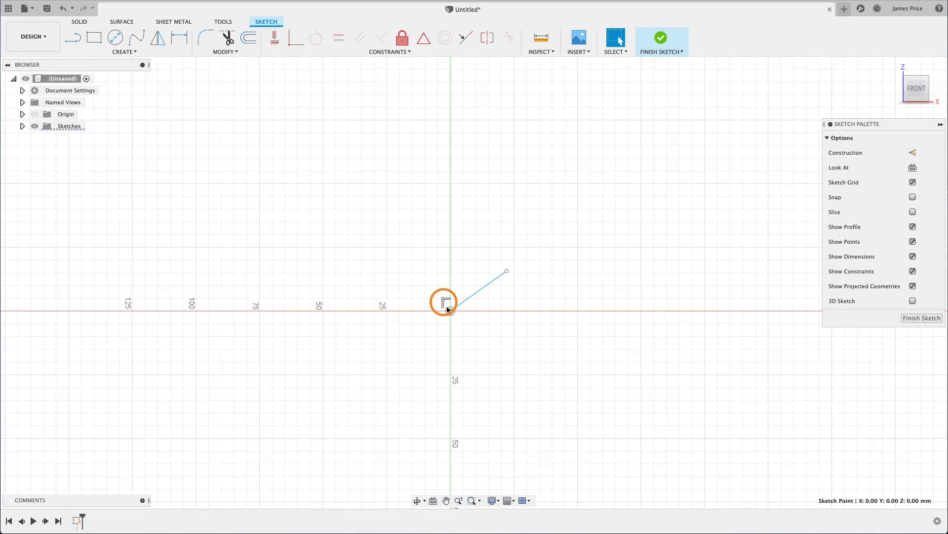
right_click(443, 301)
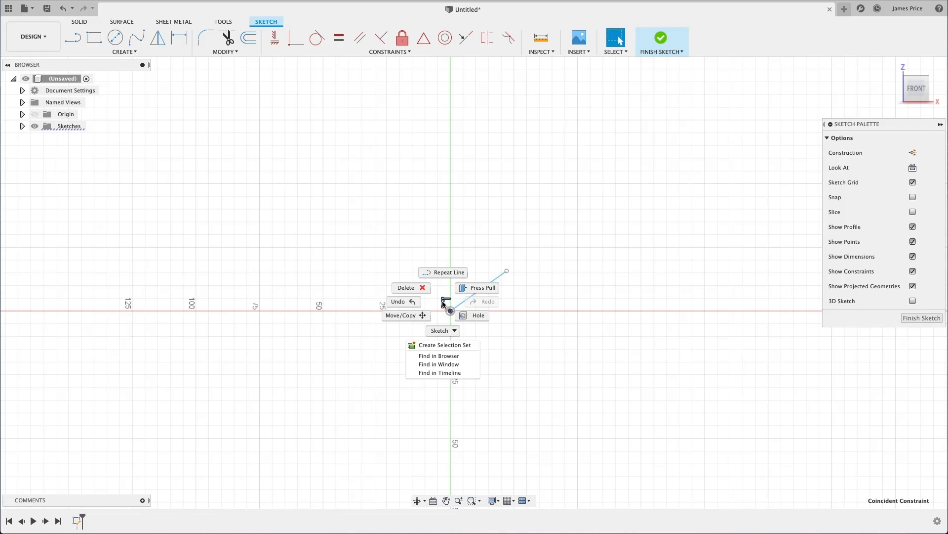
click(427, 292)
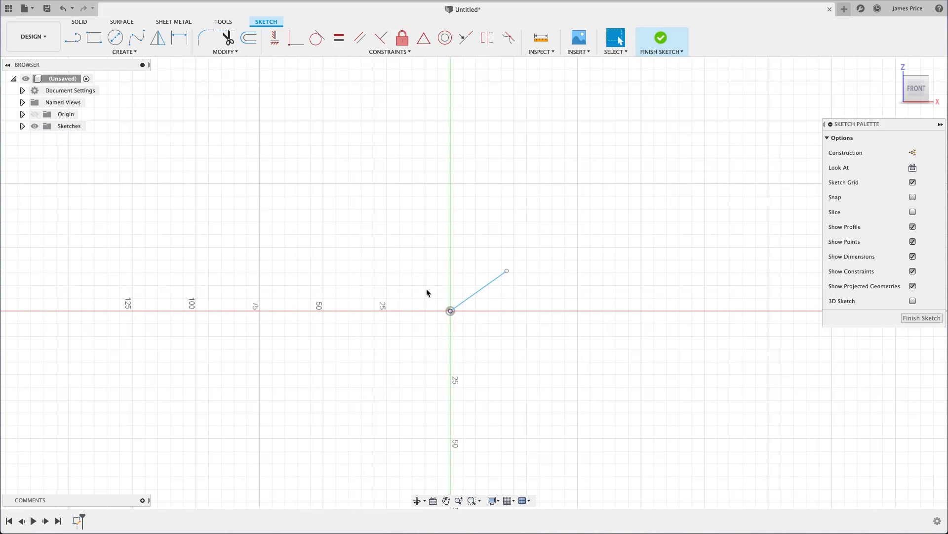
mouse_move(443, 310)
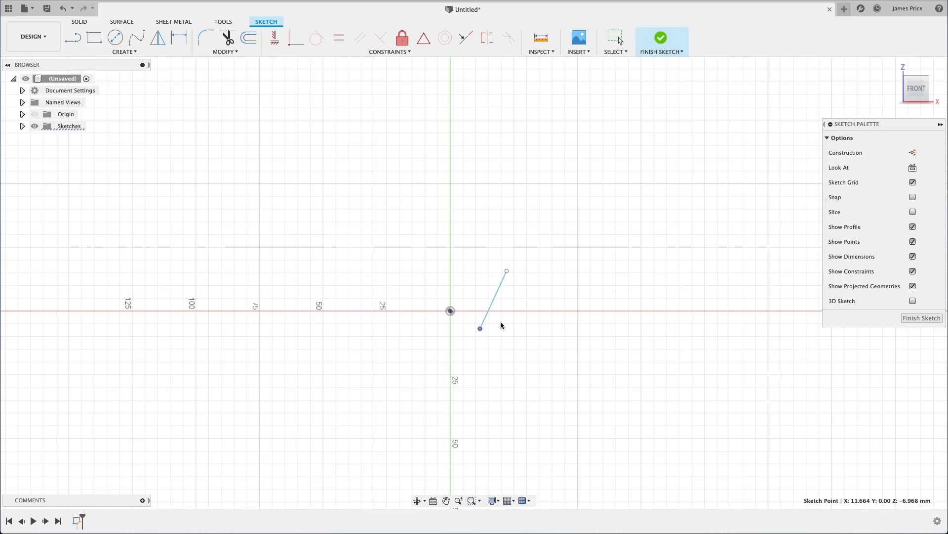
drag(480, 328, 413, 320)
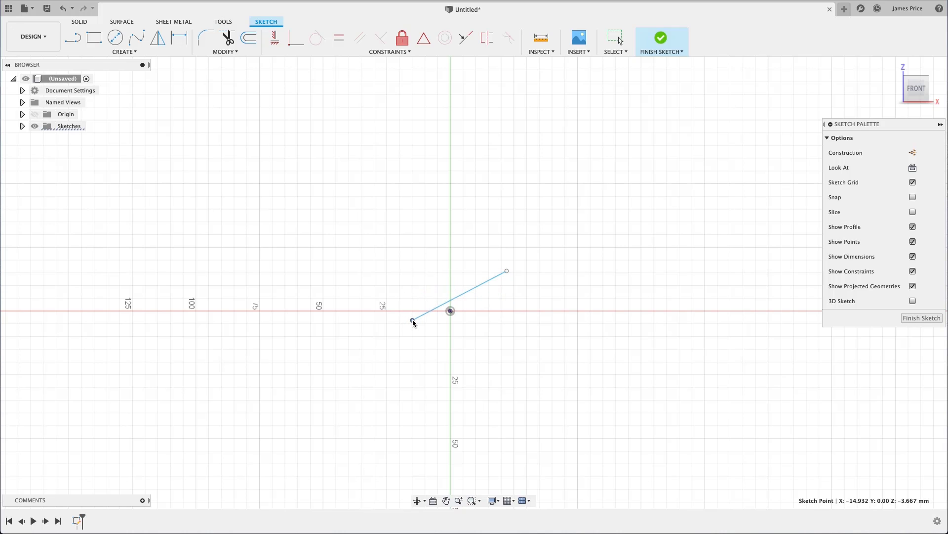
drag(413, 321, 451, 310)
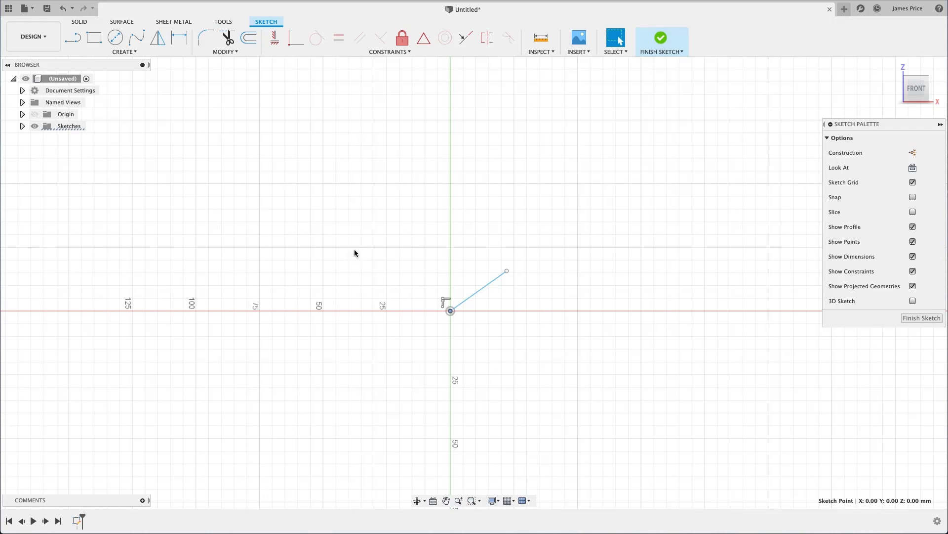
mouse_move(115, 37)
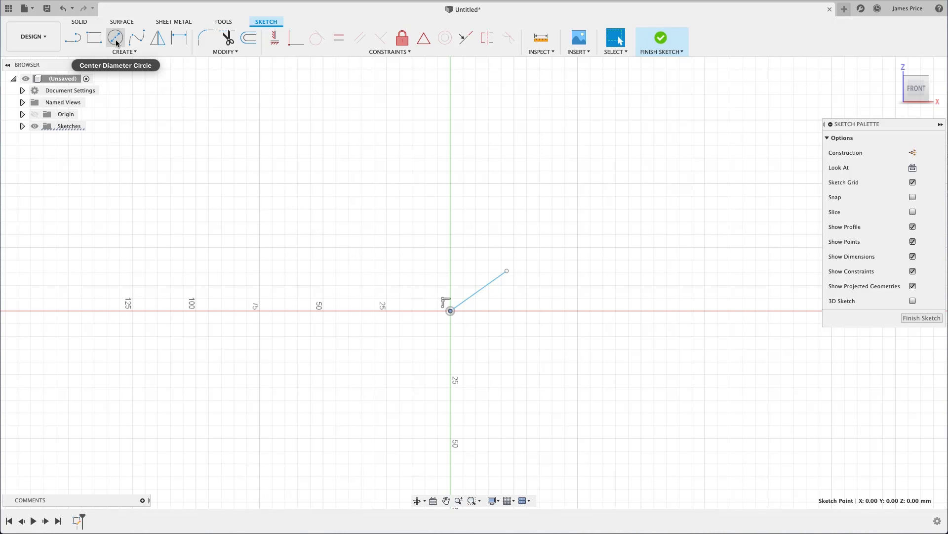
Draw a small center-diameter circle on the line's free end and clear the selection.
click(115, 38)
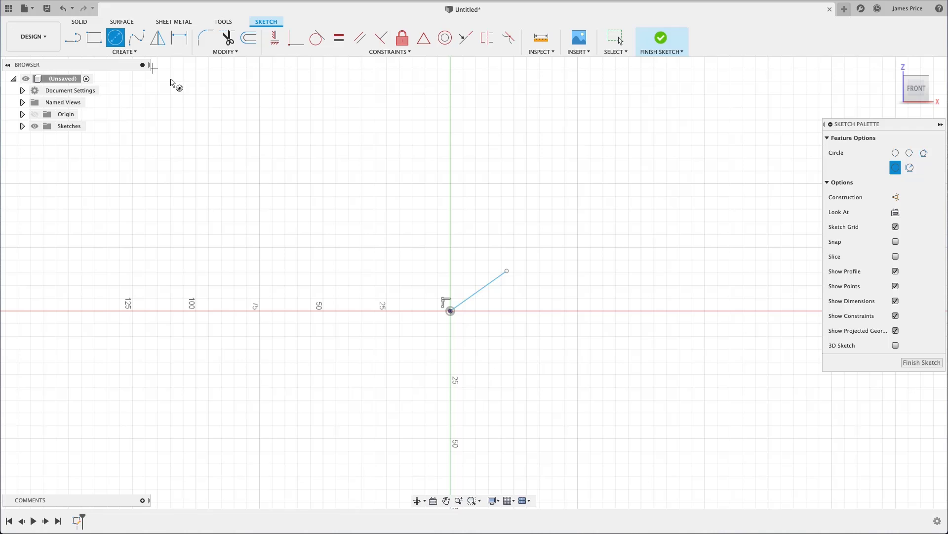
mouse_move(505, 272)
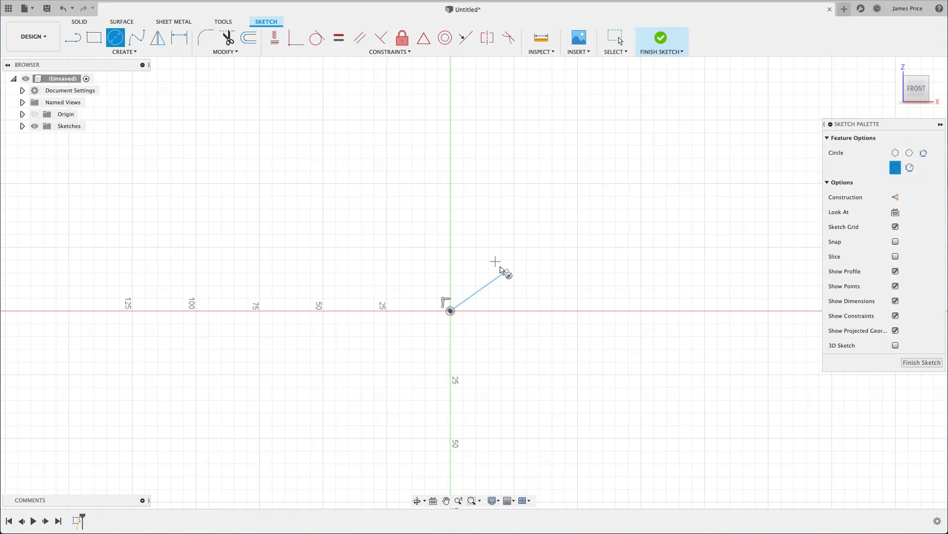
mouse_move(507, 273)
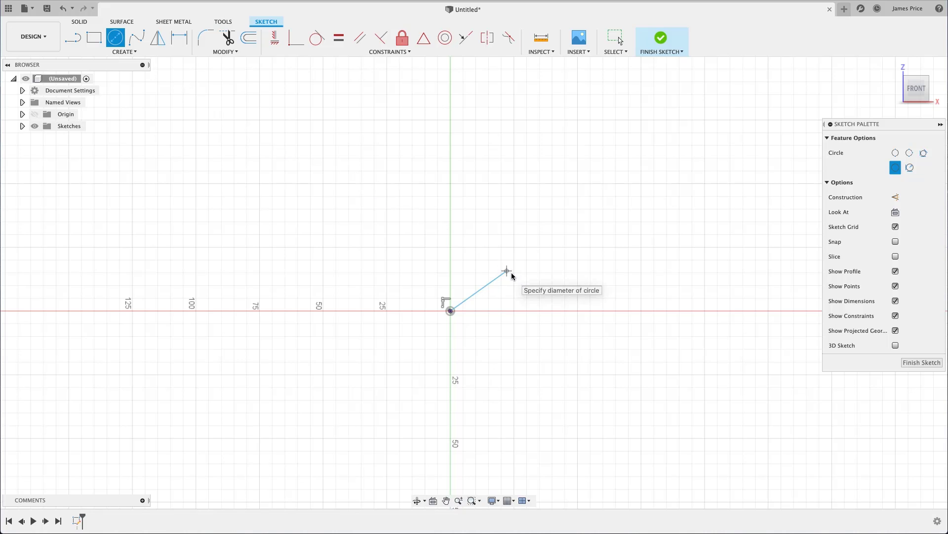
mouse_move(530, 280)
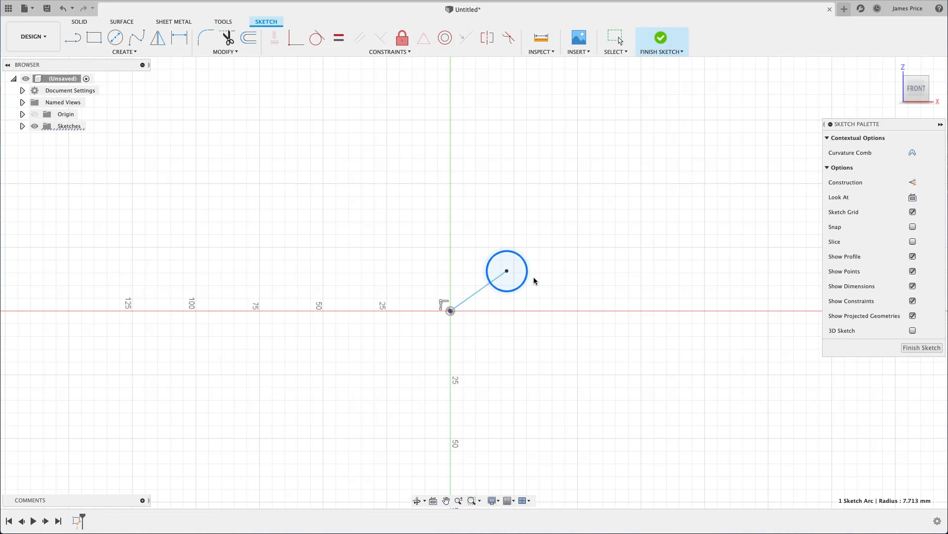
drag(526, 271, 531, 280)
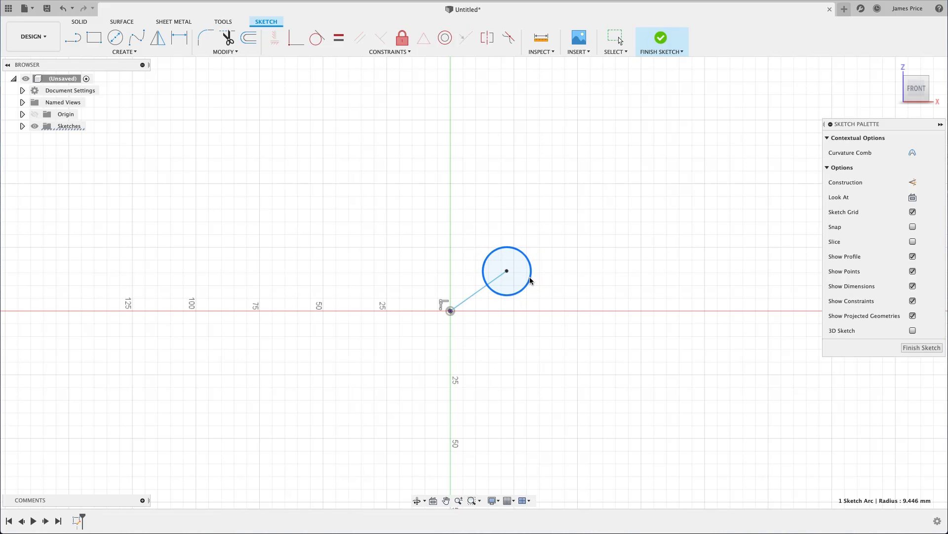
drag(532, 280, 529, 278)
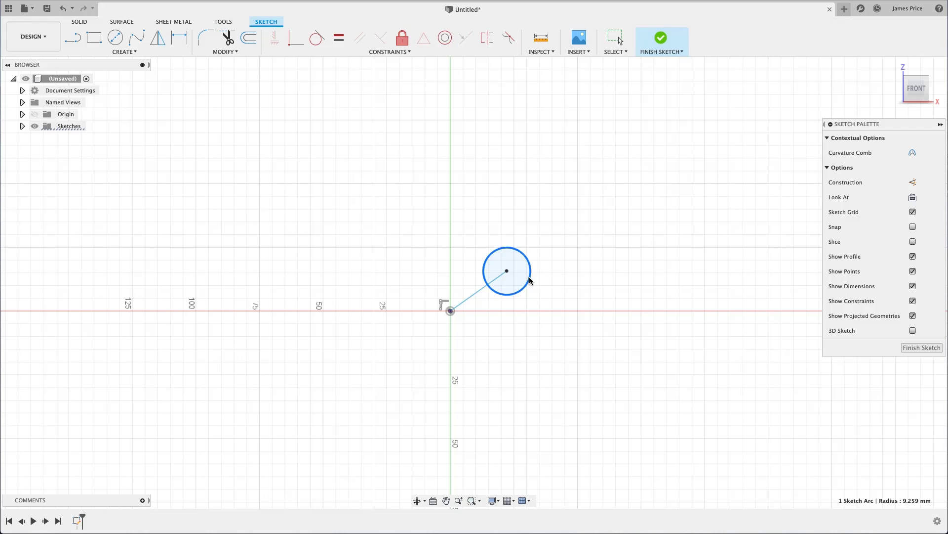
click(615, 38)
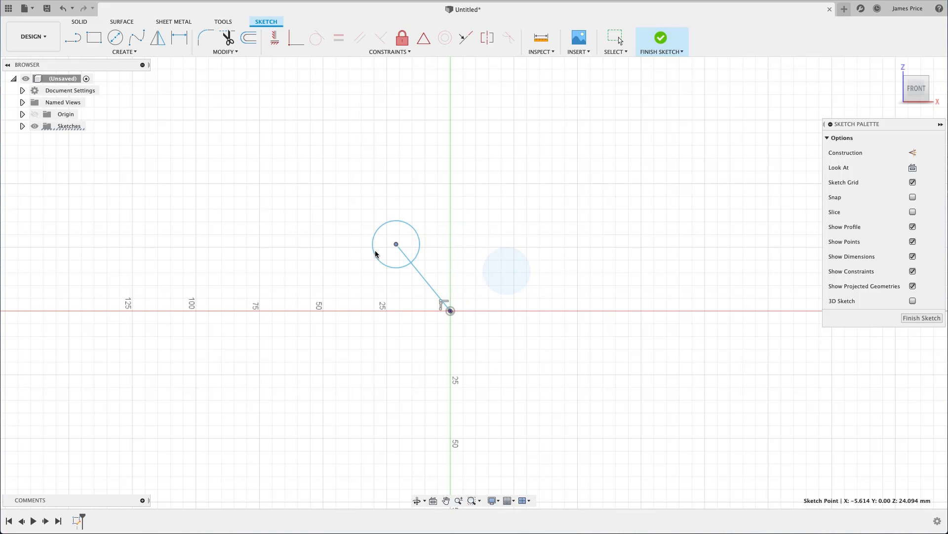
drag(396, 244, 525, 252)
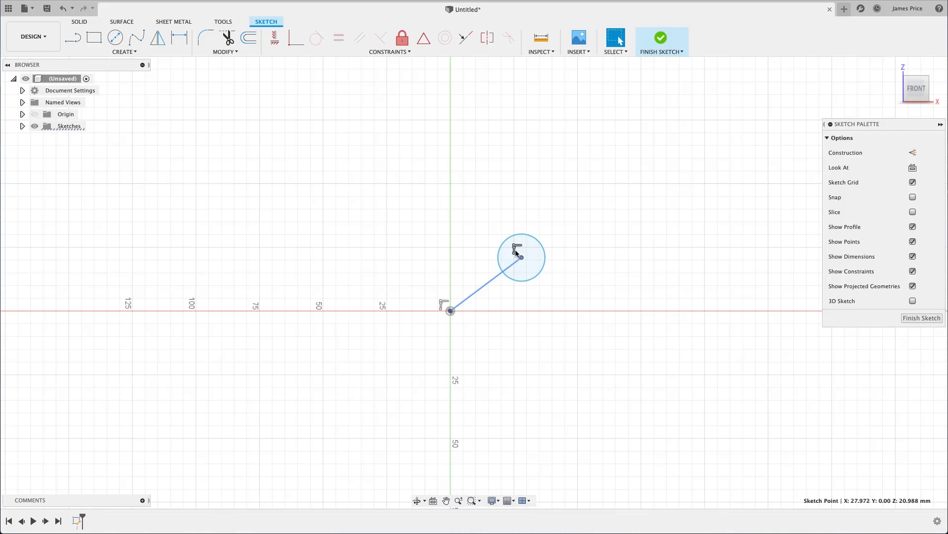
right_click(519, 255)
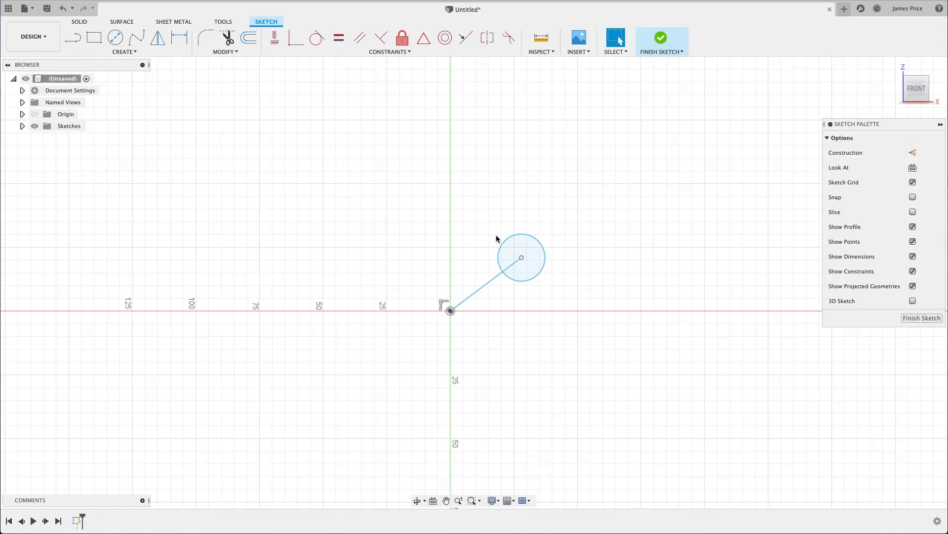
drag(521, 257, 559, 266)
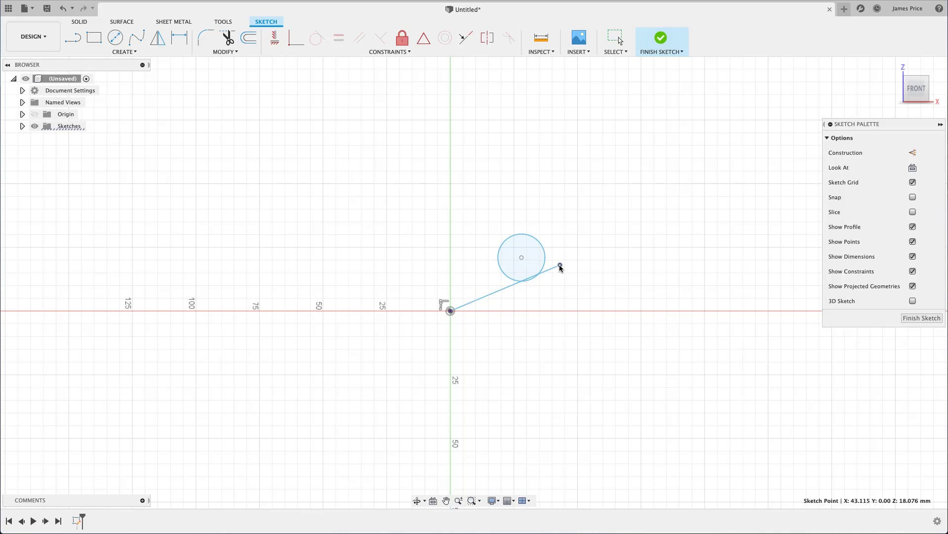
drag(559, 265, 478, 257)
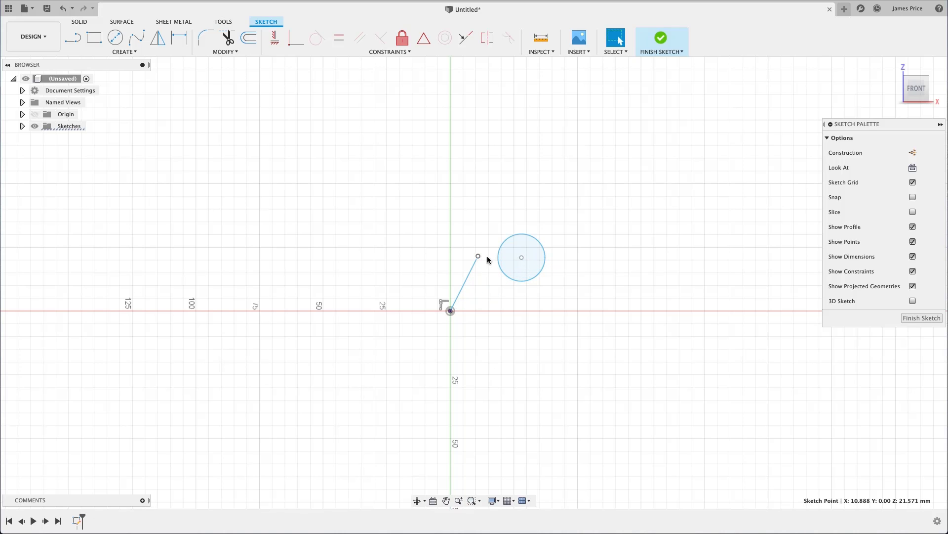
drag(522, 257, 548, 273)
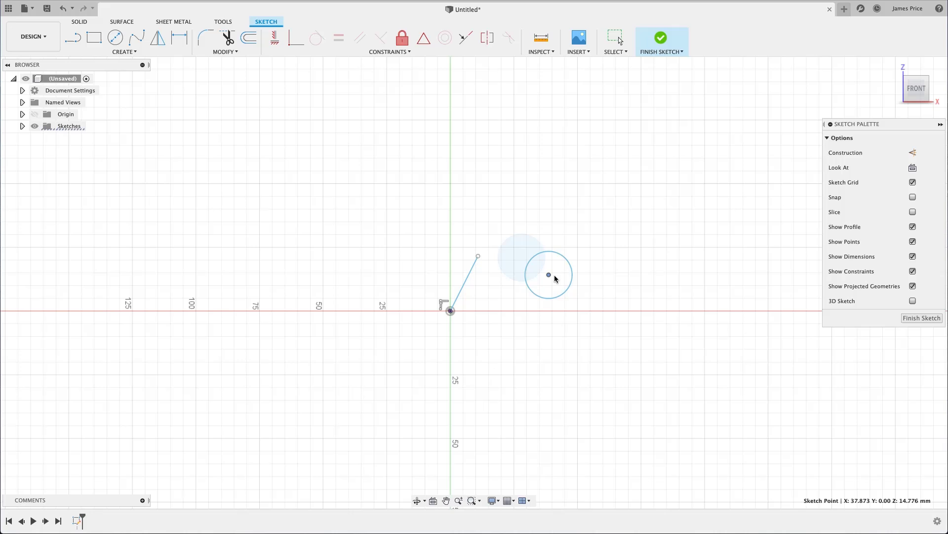
drag(547, 276, 484, 257)
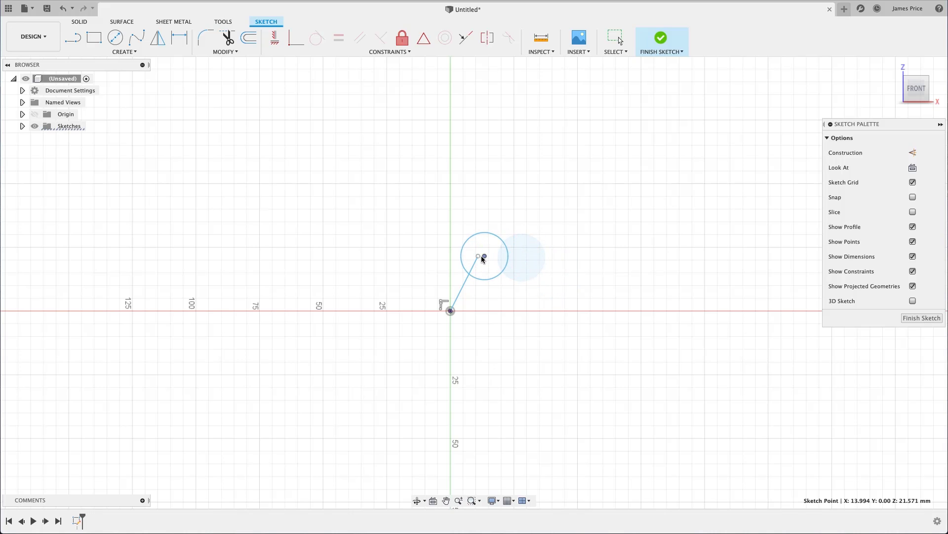
drag(484, 256, 505, 260)
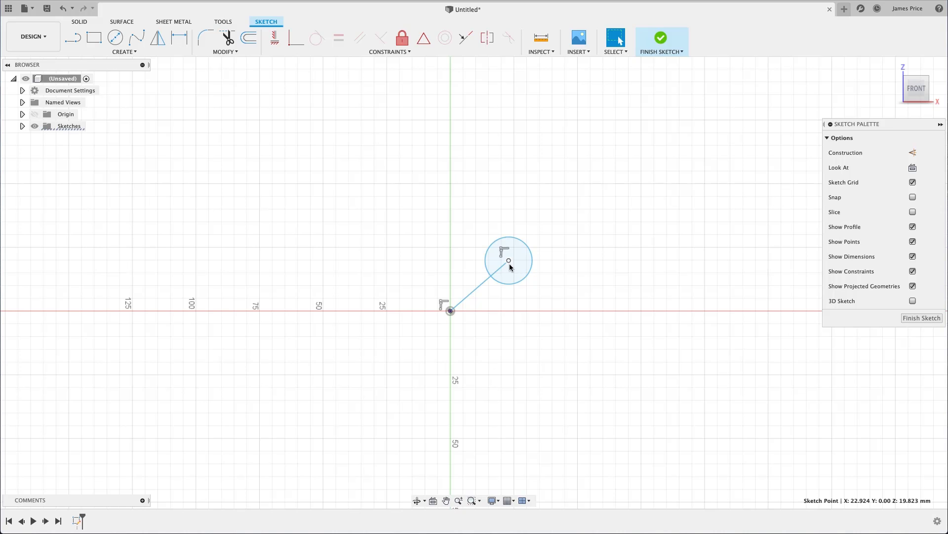
click(72, 38)
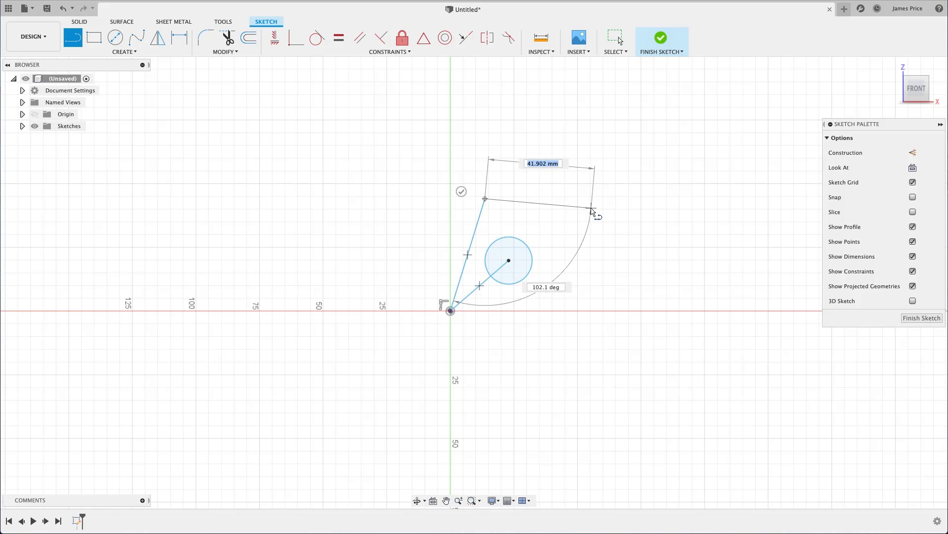
Place a corner of the four-sided outline enclosing the circle.
click(547, 332)
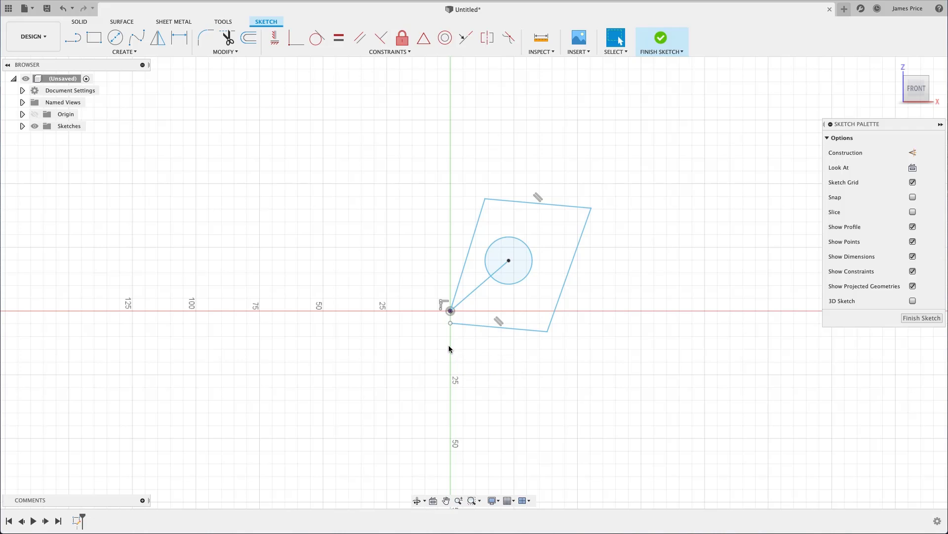
mouse_move(450, 330)
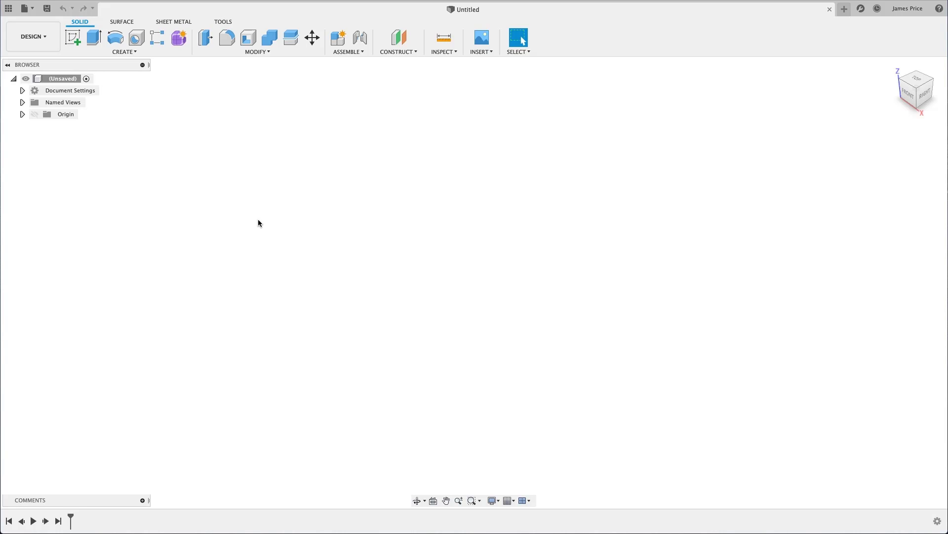
Create a new active component named GoPro 8 via Create > New Component.
click(124, 51)
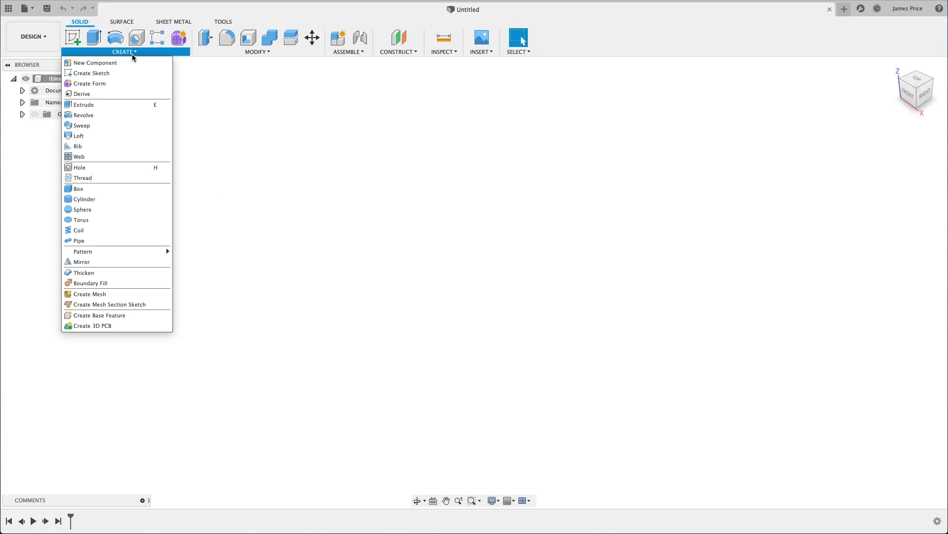
click(95, 63)
text(C)
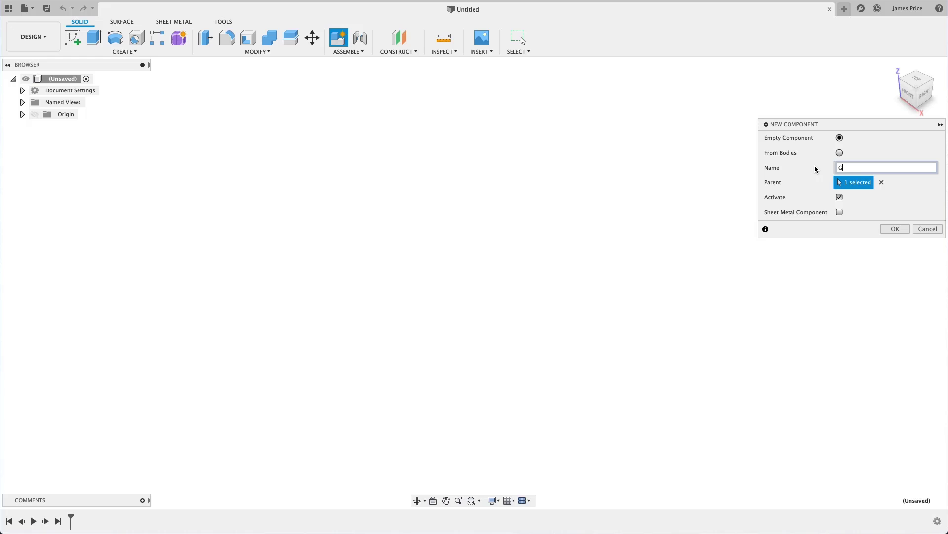
text(GoPro 8)
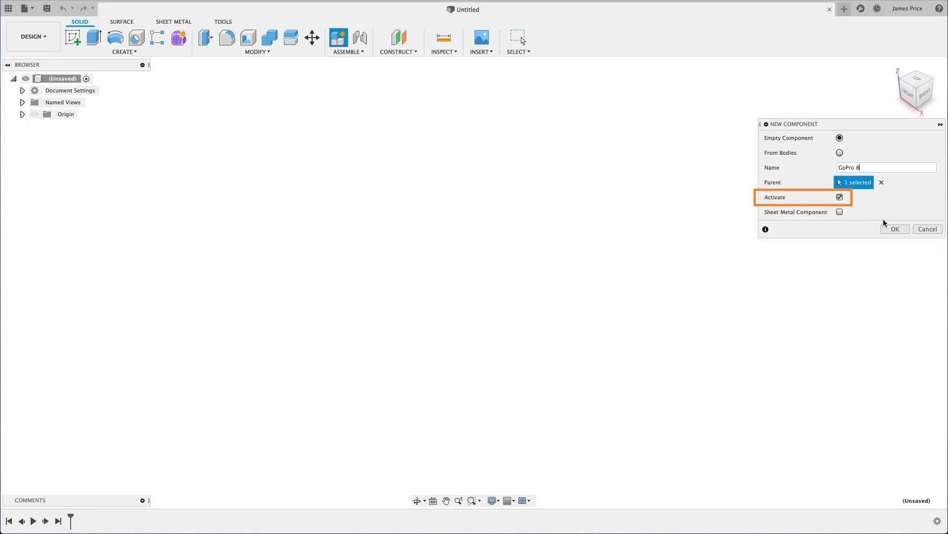
click(895, 228)
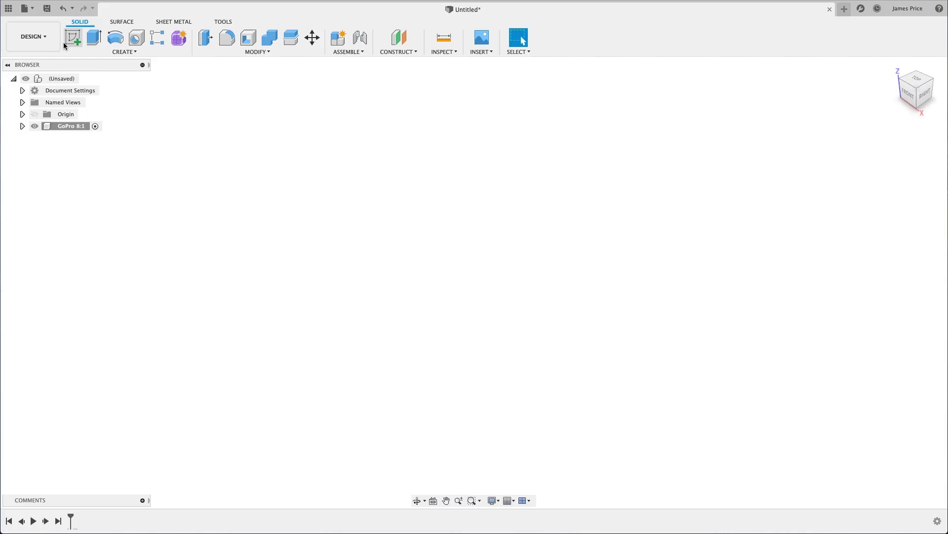
click(73, 37)
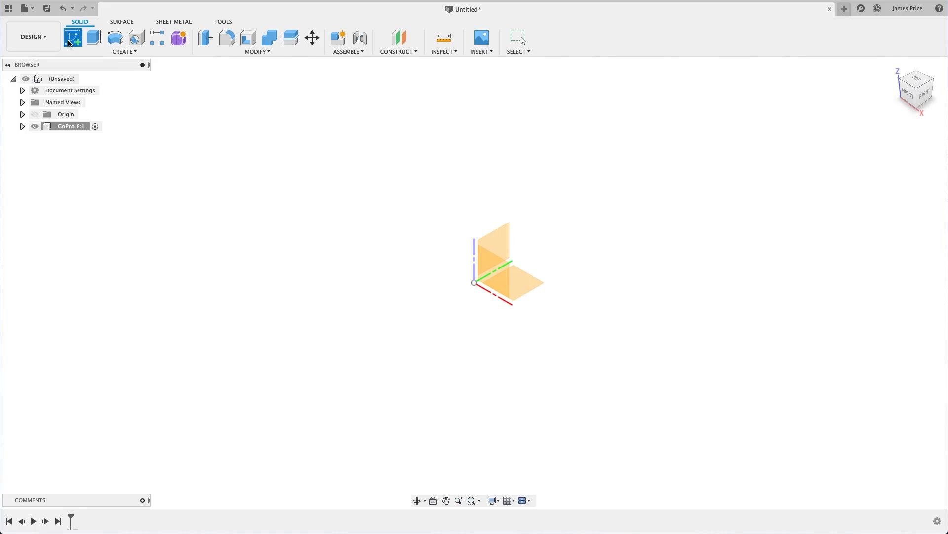
Start a new sketch on the front origin plane inside GoPro 8.
click(72, 38)
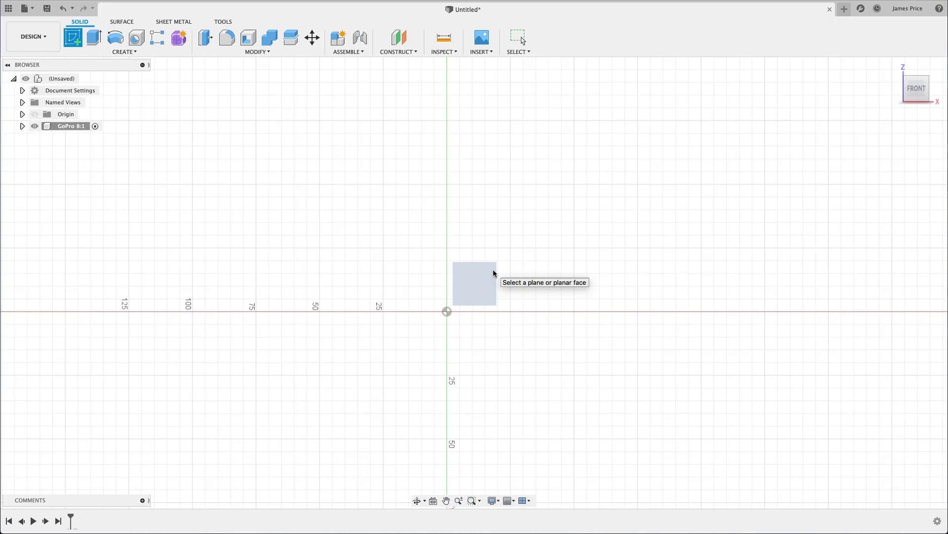
click(474, 284)
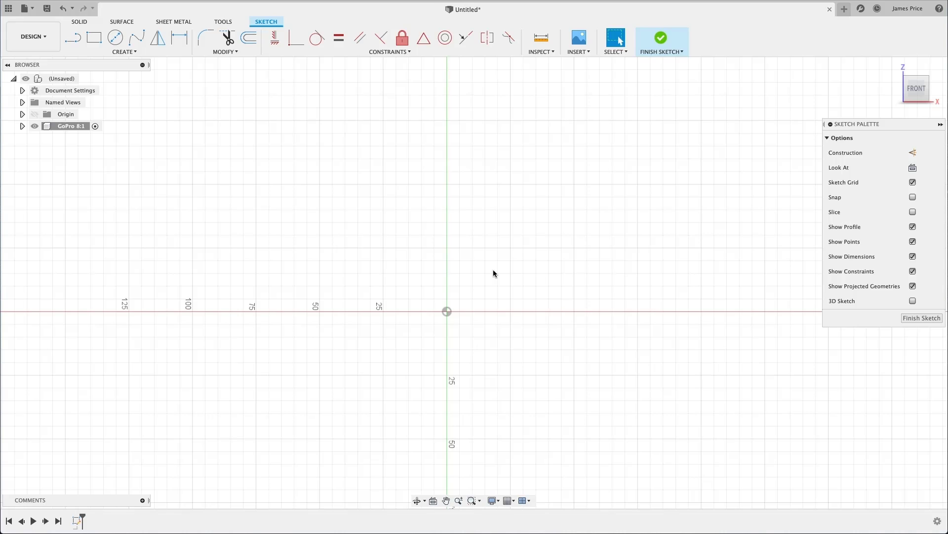
Draw a 2-Point Rectangle spanning the origin for the GoPro body.
click(94, 37)
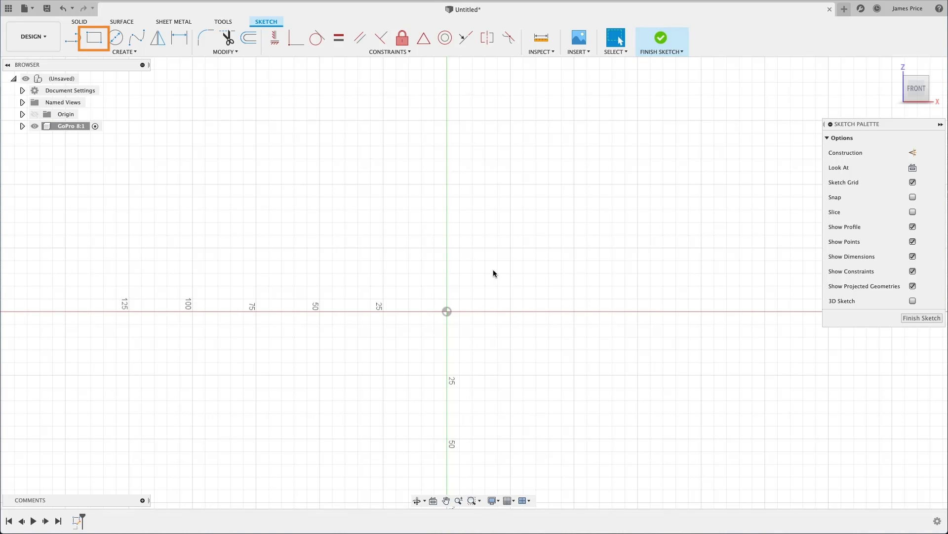
key(r)
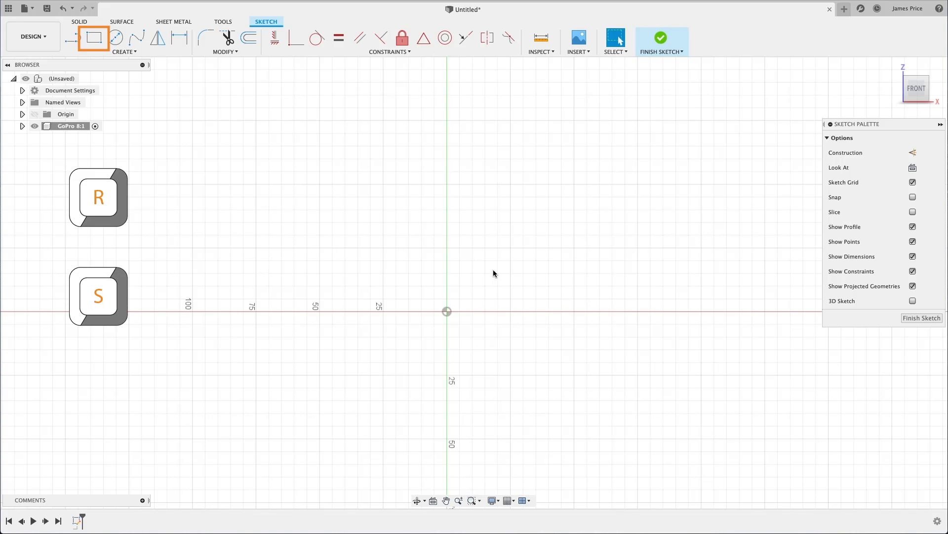
text(rec)
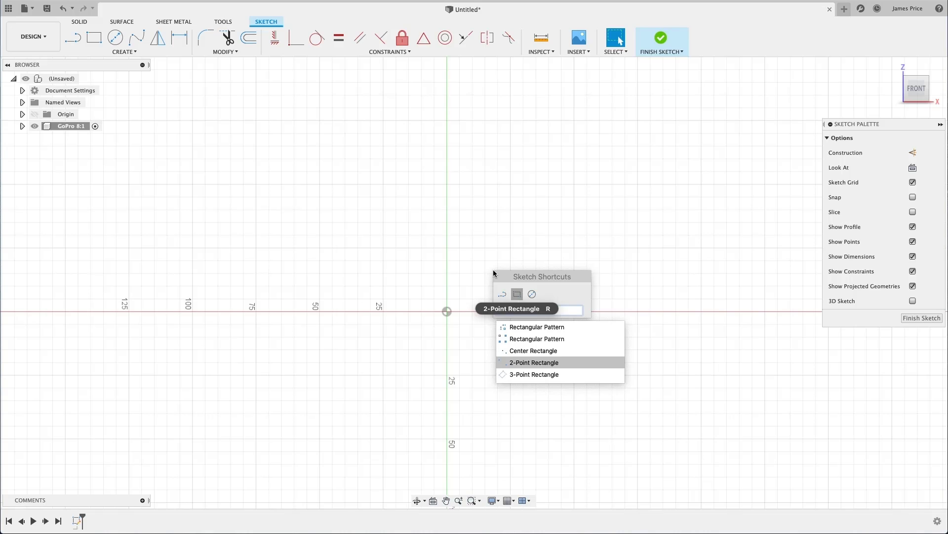
click(534, 361)
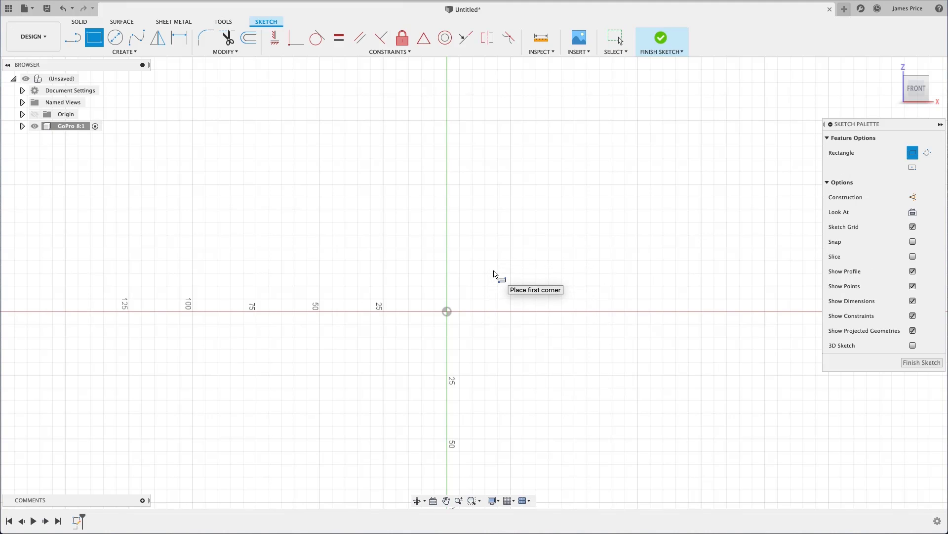
mouse_move(357, 240)
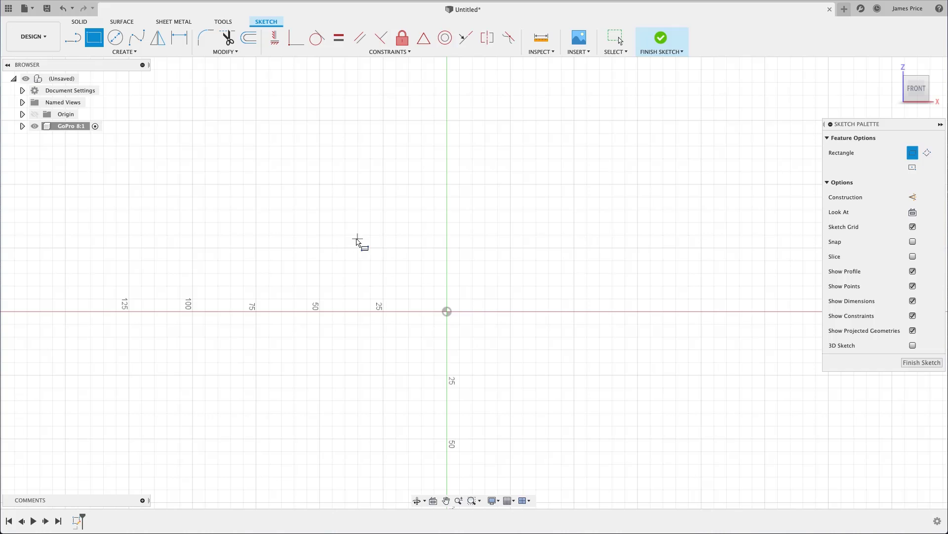
drag(356, 237, 529, 354)
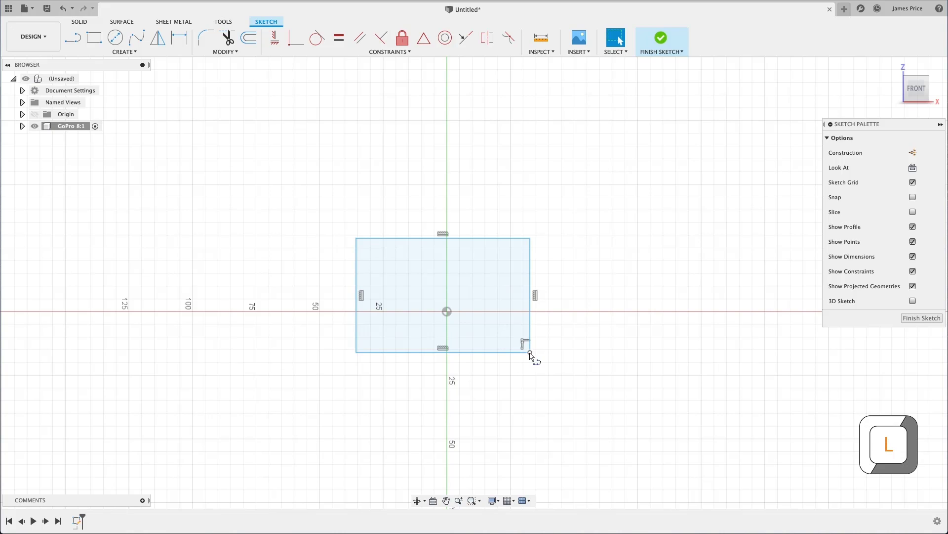
click(72, 37)
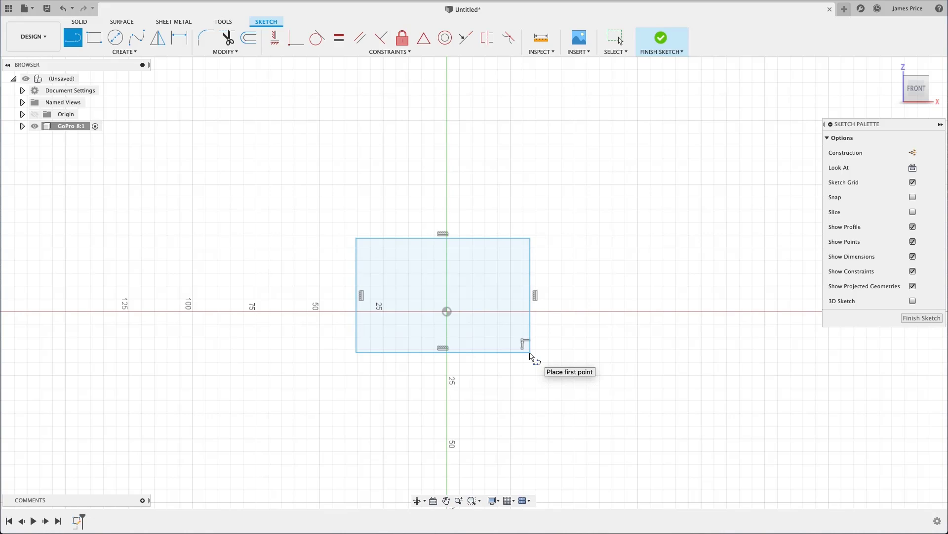
mouse_move(532, 308)
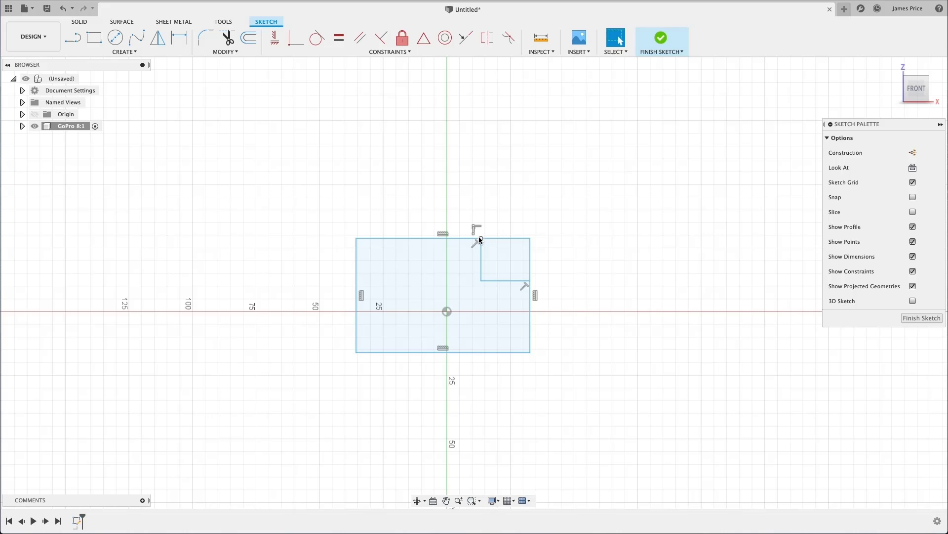
Finish the two corner lines marking off the camera profile and leave the Line tool.
click(205, 38)
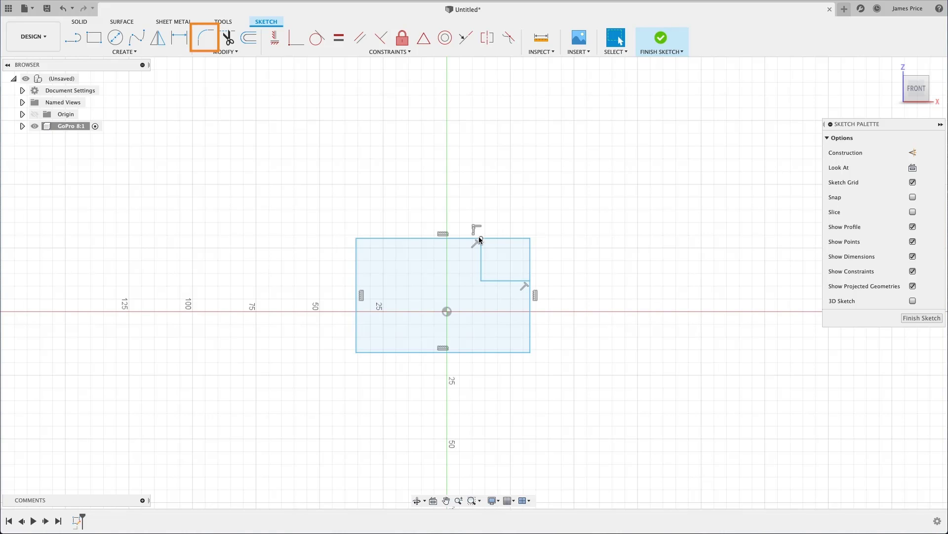
Fillet the body's top-left corner at 10 mm and edit the R10.00 dimension.
click(204, 37)
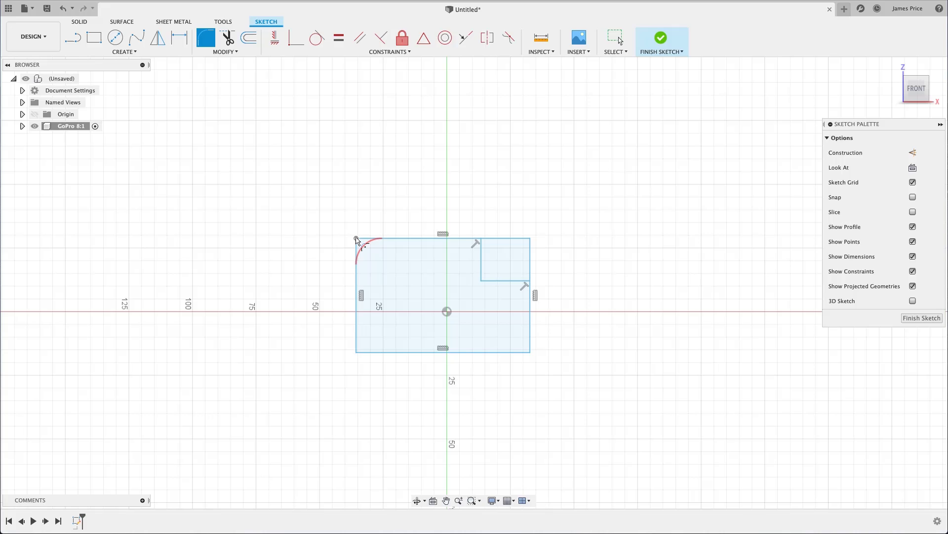
click(356, 239)
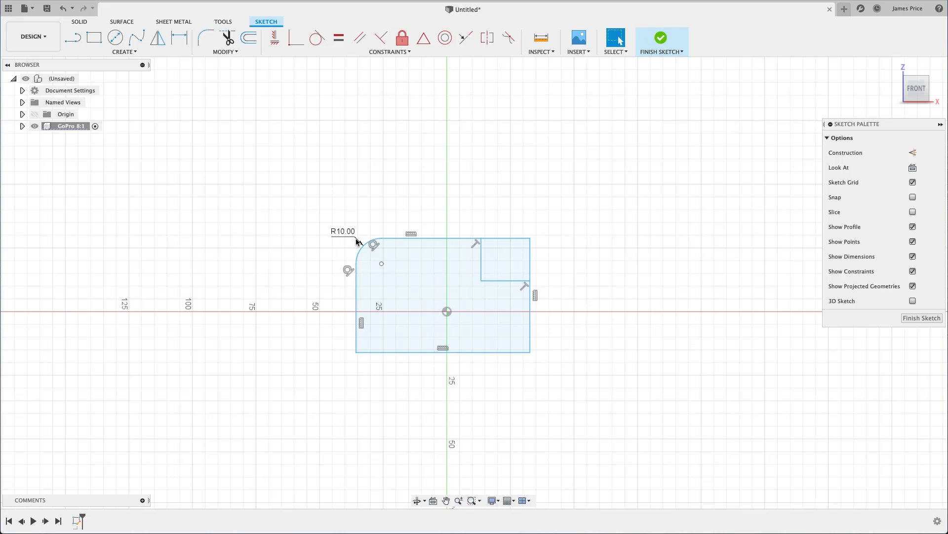
double_click(343, 231)
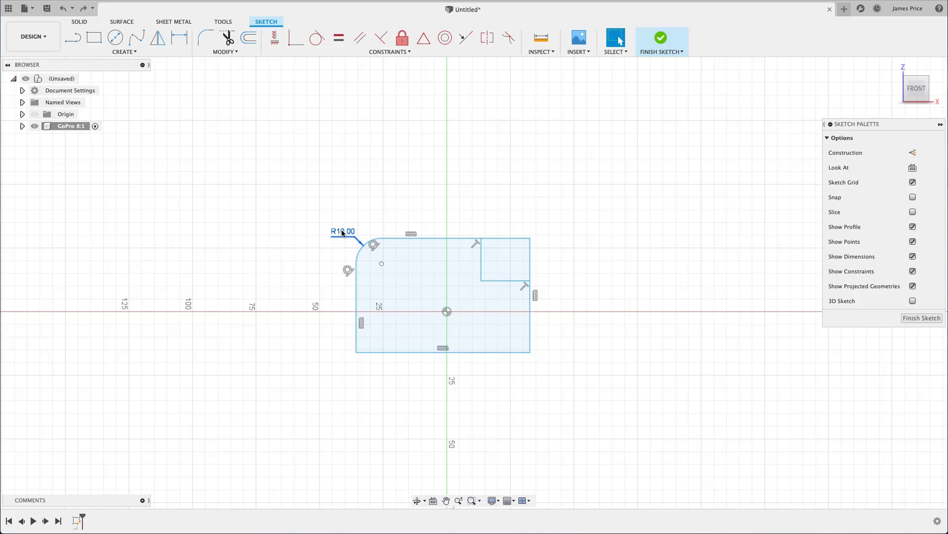
Repeat Fillet and round the body's top-right corner at 5 mm.
right_click(343, 231)
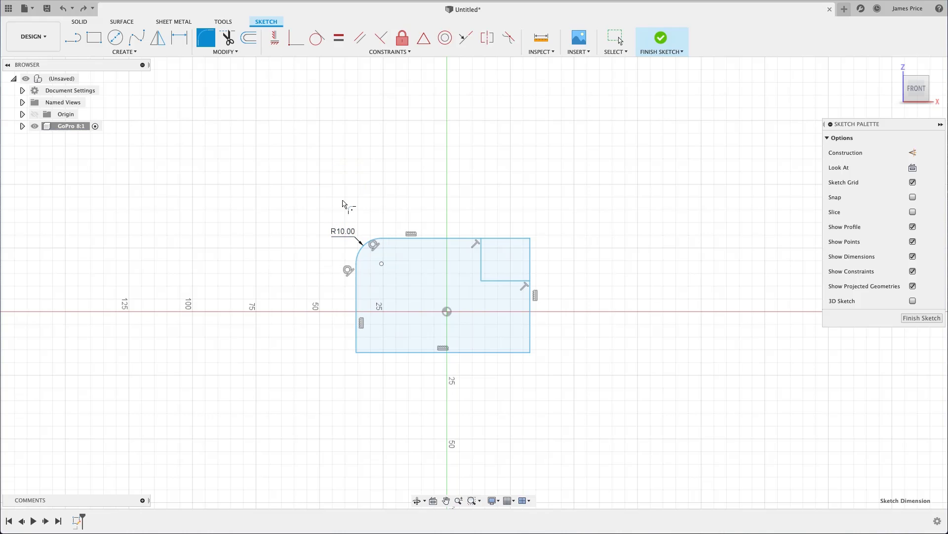
mouse_move(357, 298)
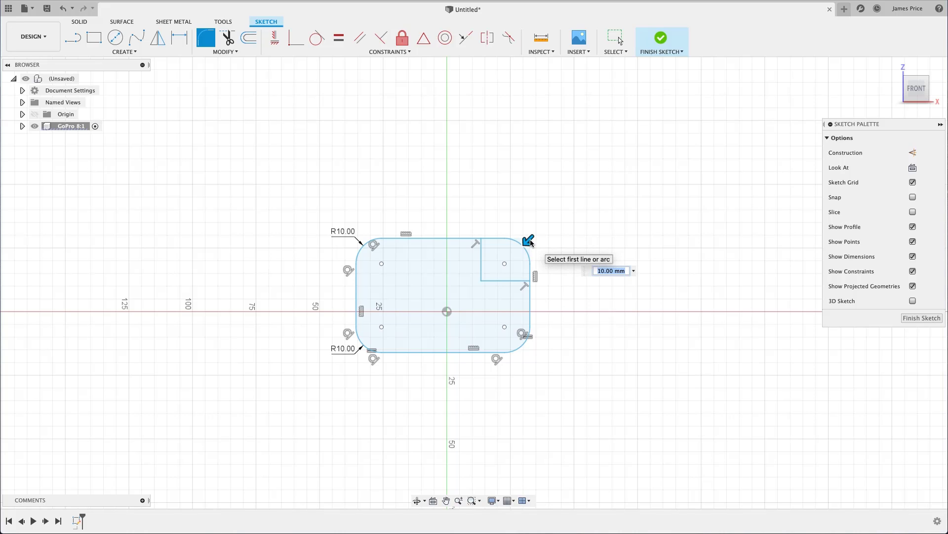
mouse_move(488, 279)
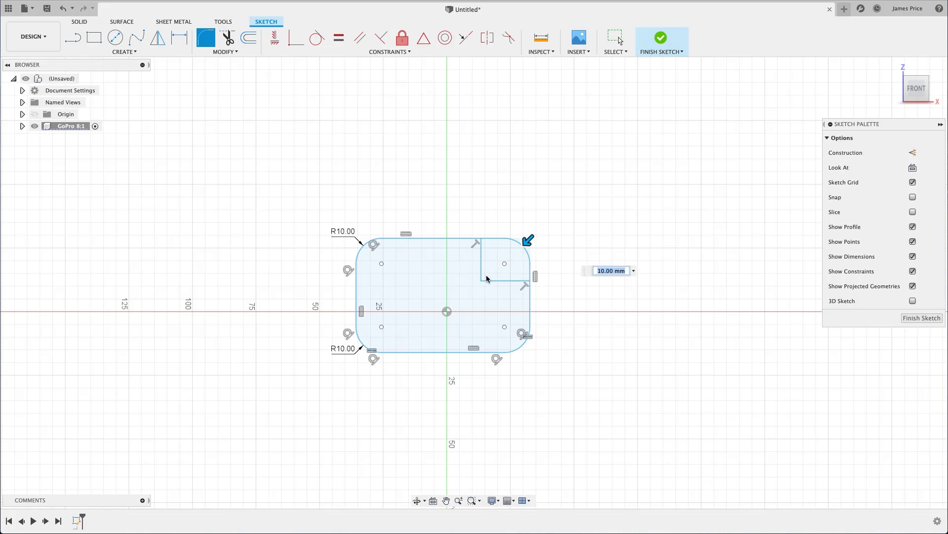
click(483, 278)
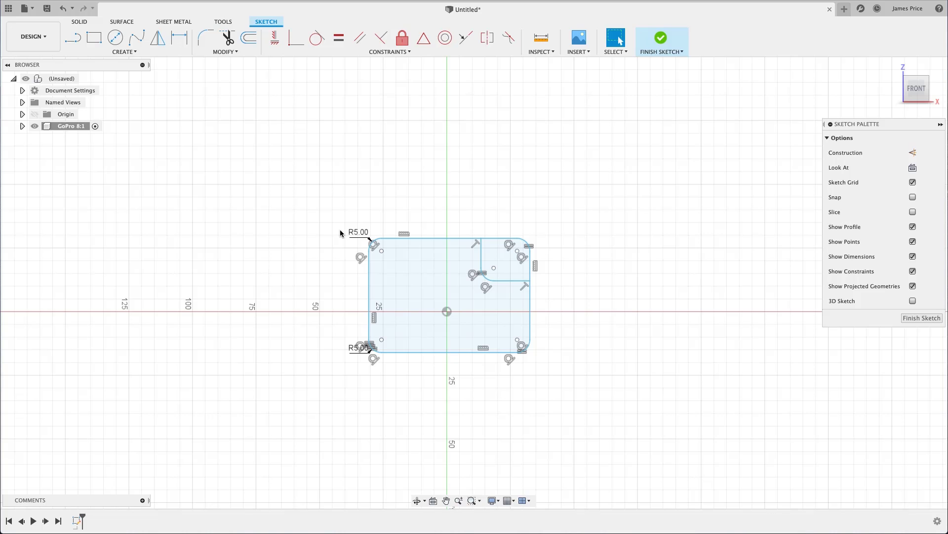
mouse_move(345, 204)
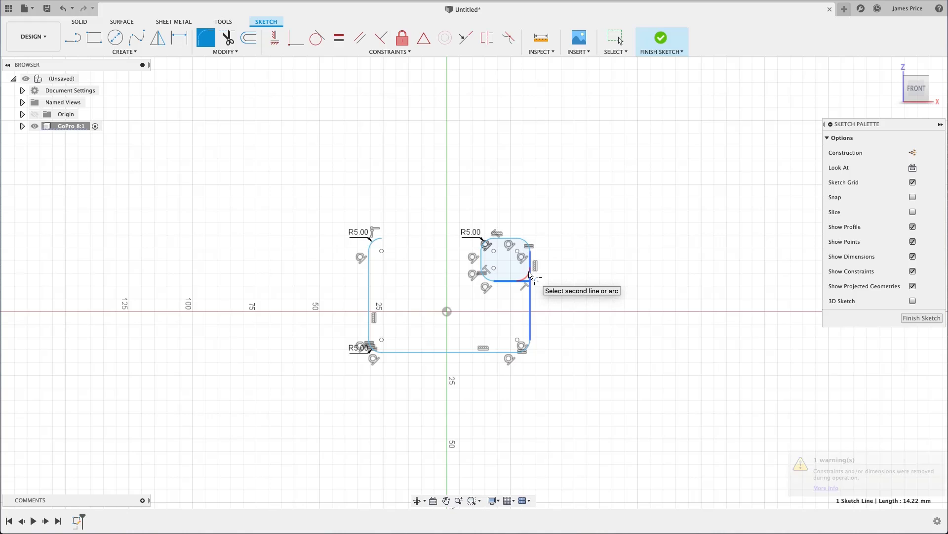
Fillet the camera profile's lower-right corner, then start a line to restore the right edge.
click(527, 275)
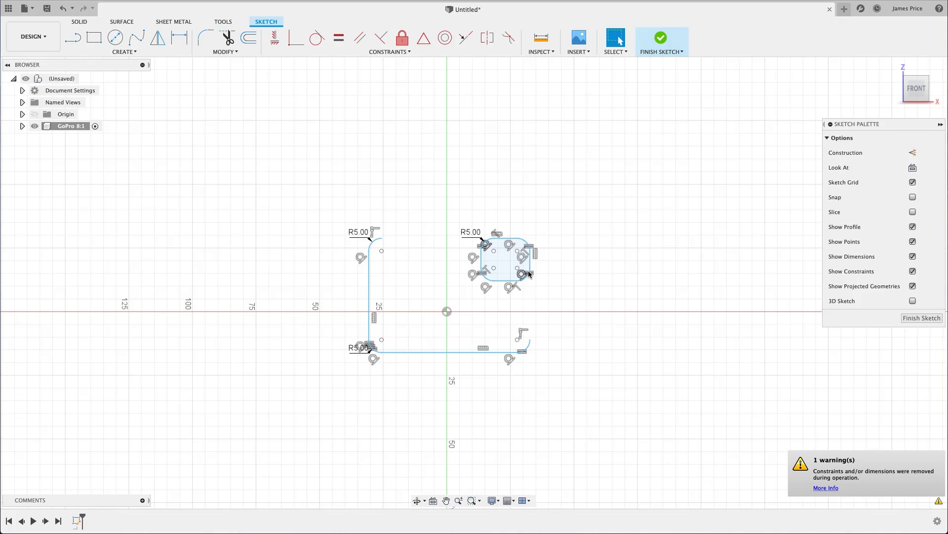
click(72, 37)
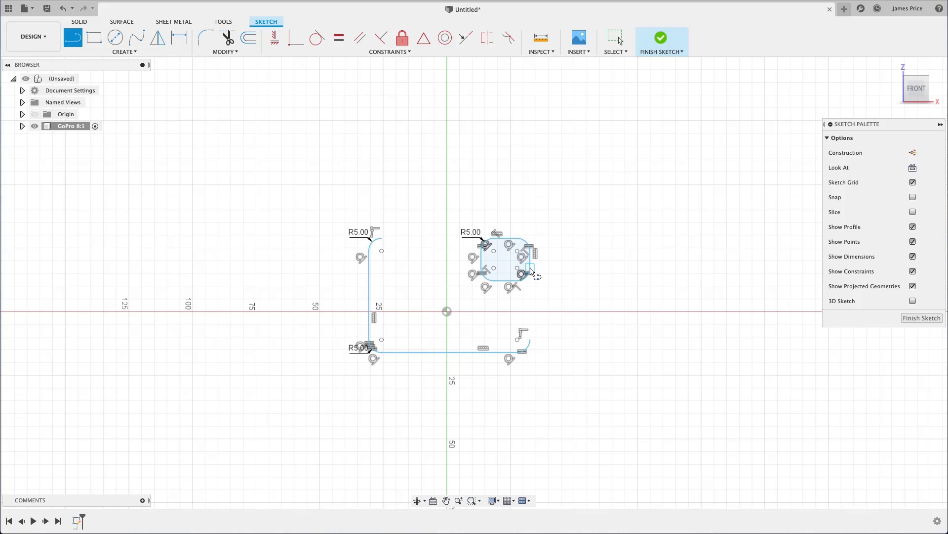
mouse_move(533, 270)
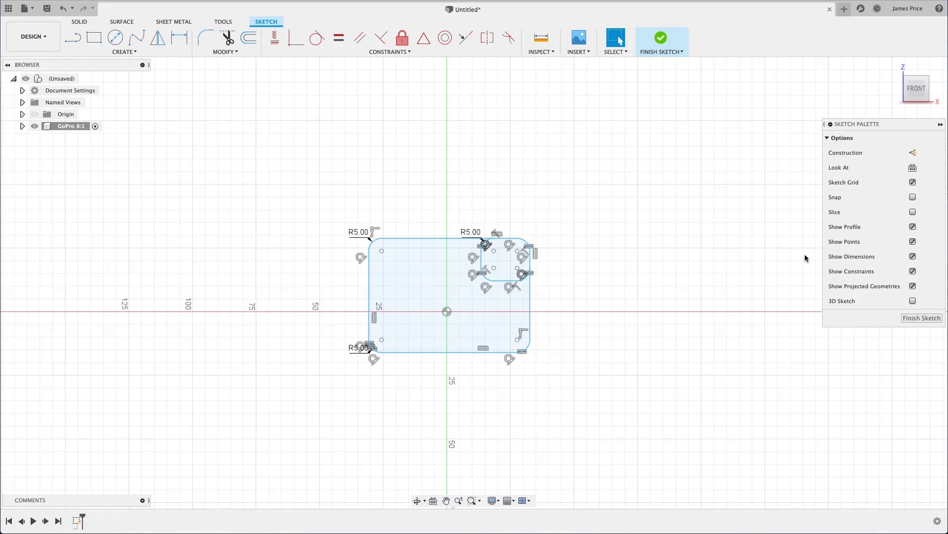
Hide the sketch's dimensions and constraint symbols in the Sketch Palette.
click(913, 256)
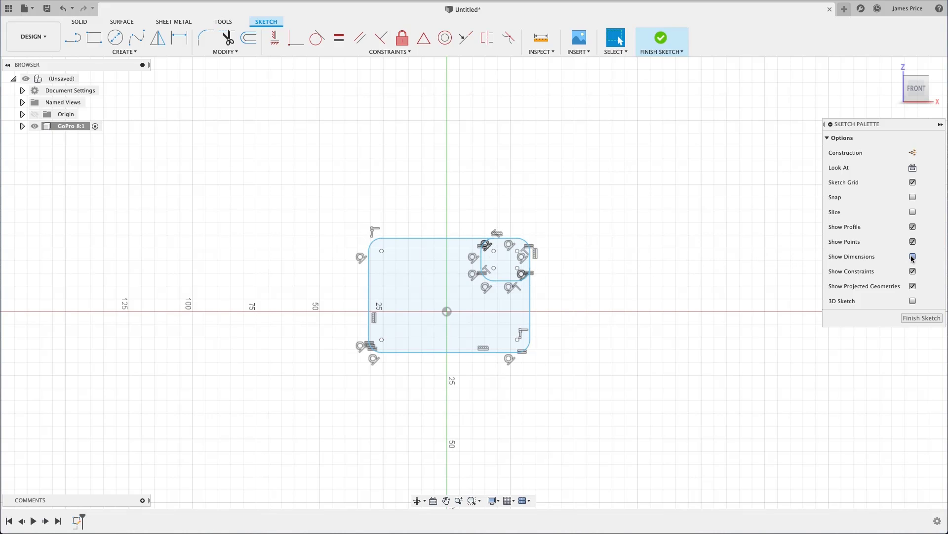
click(912, 256)
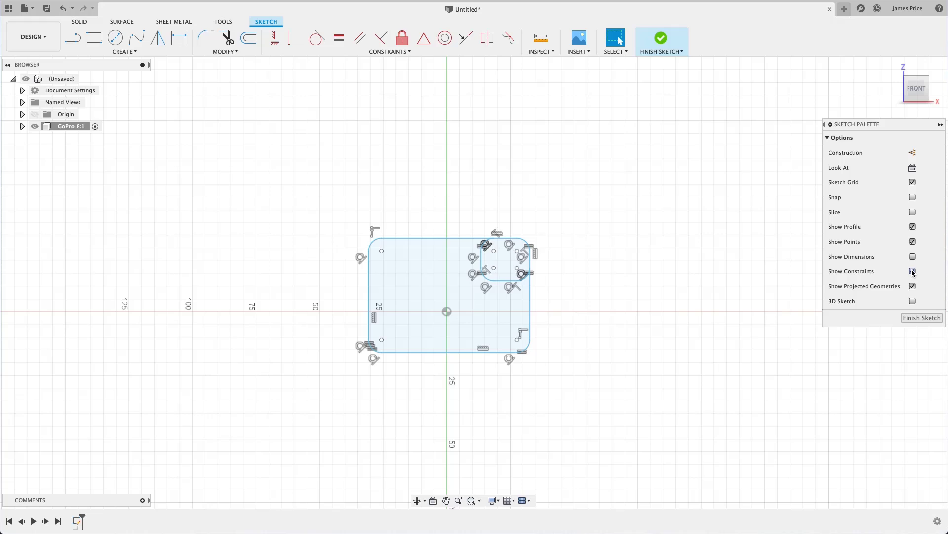
click(911, 270)
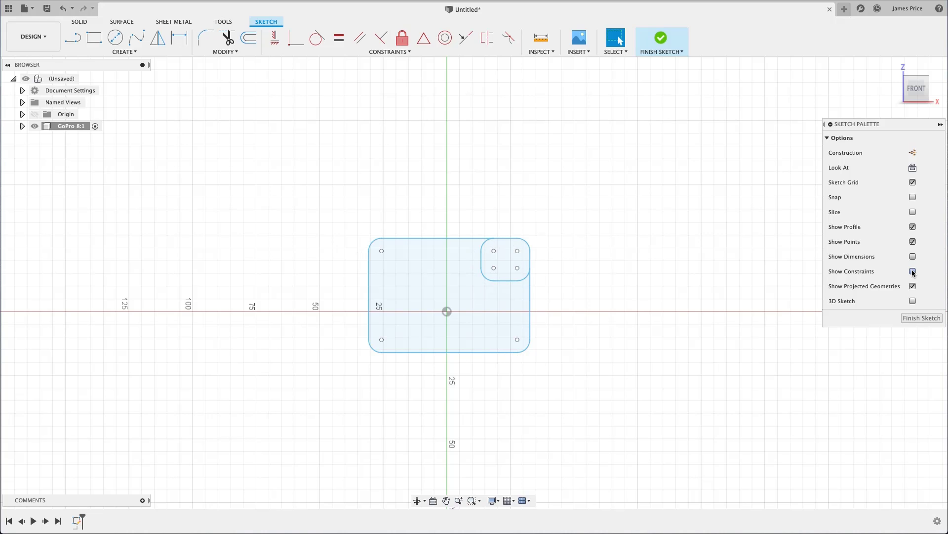
click(912, 271)
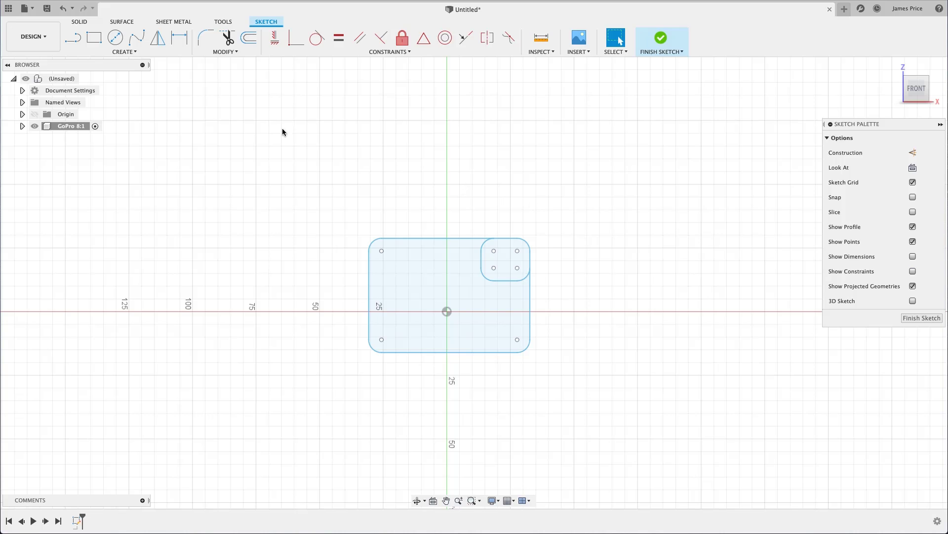
Start saving the design under the name GoPro.
click(47, 8)
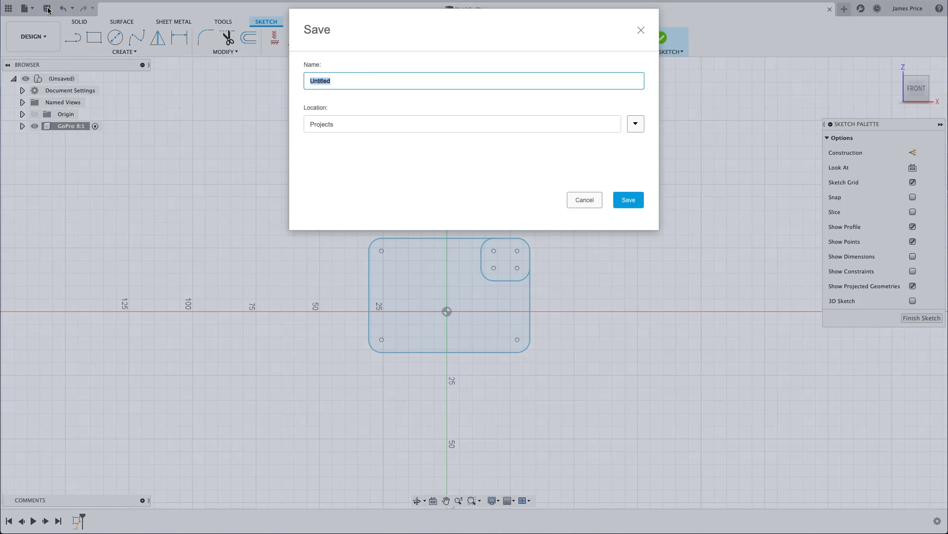
text(GoPr)
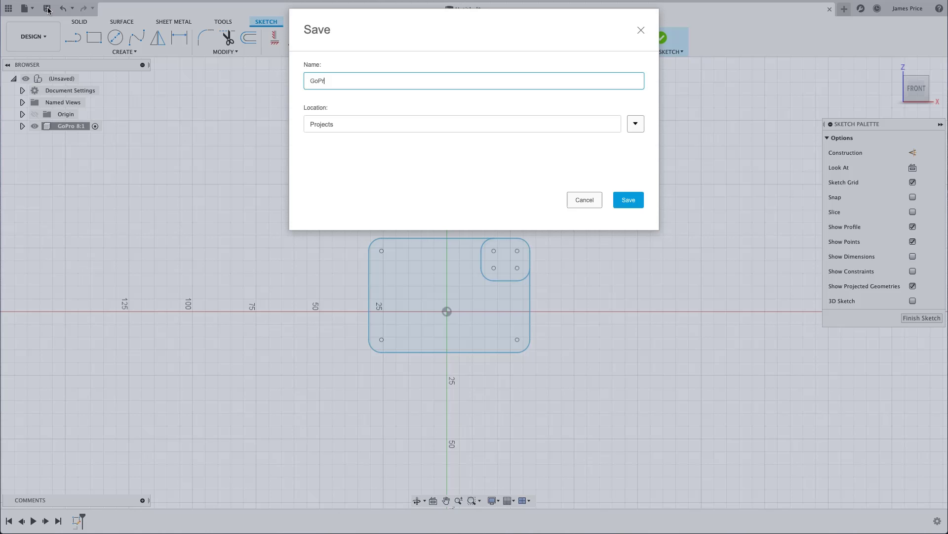